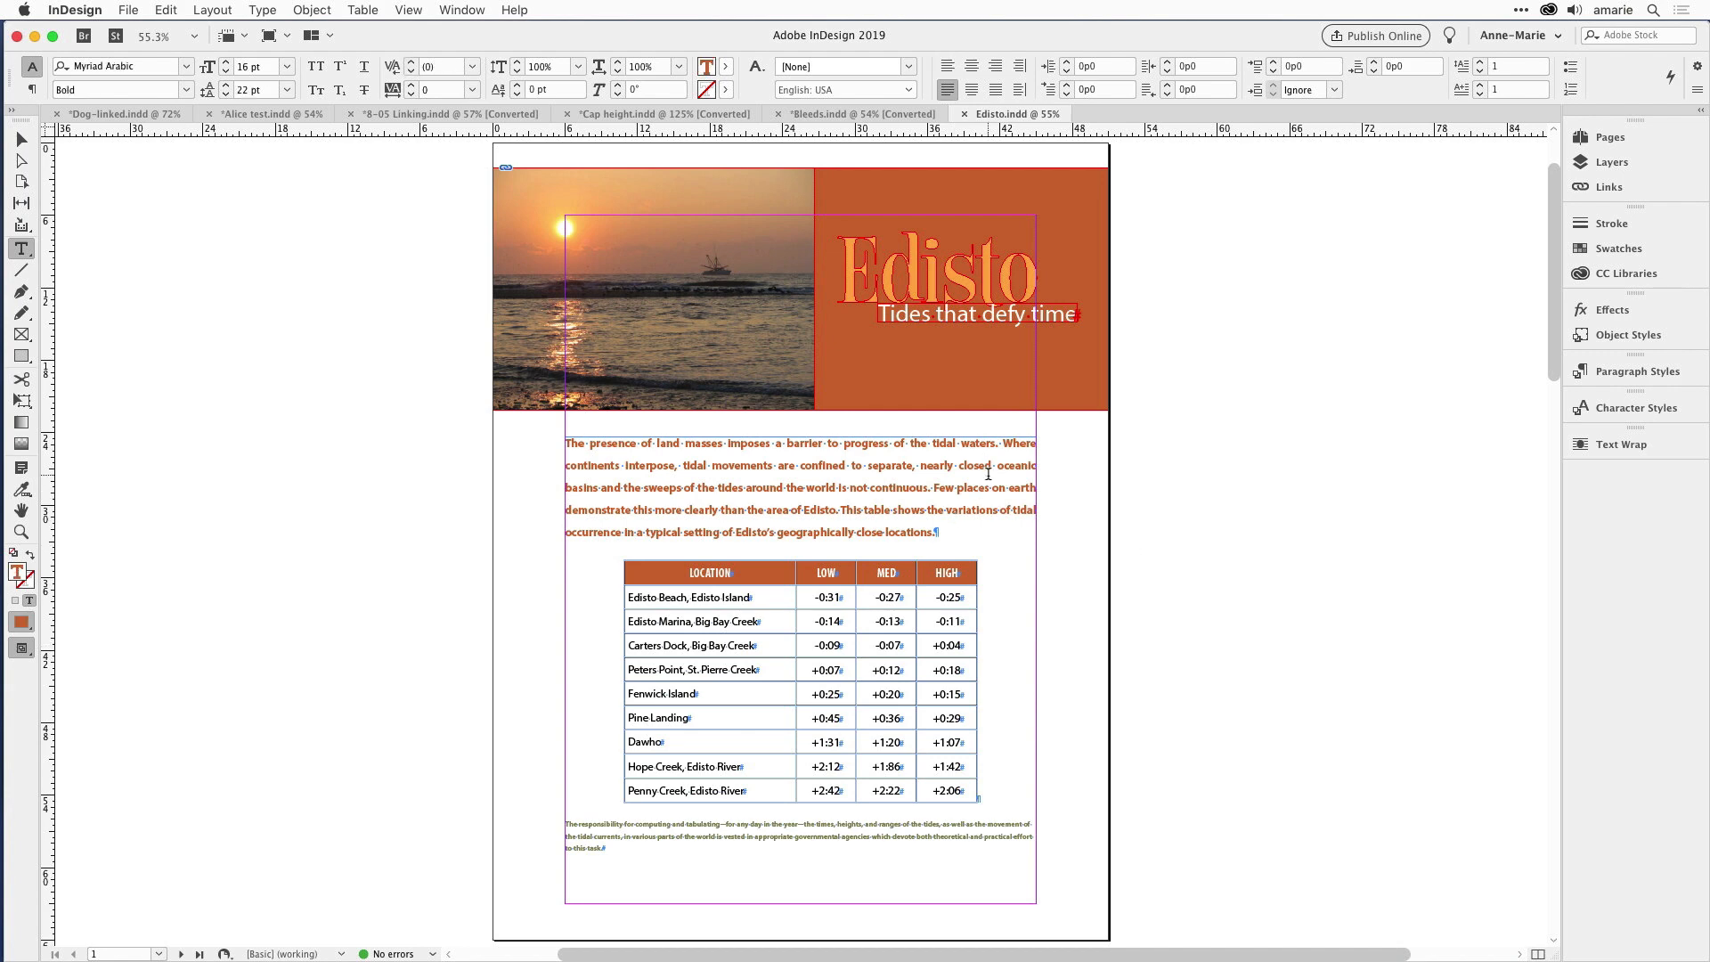
Step: Select page 1's intro paragraph to find its 22 pt leading override on intro_text
click(1635, 370)
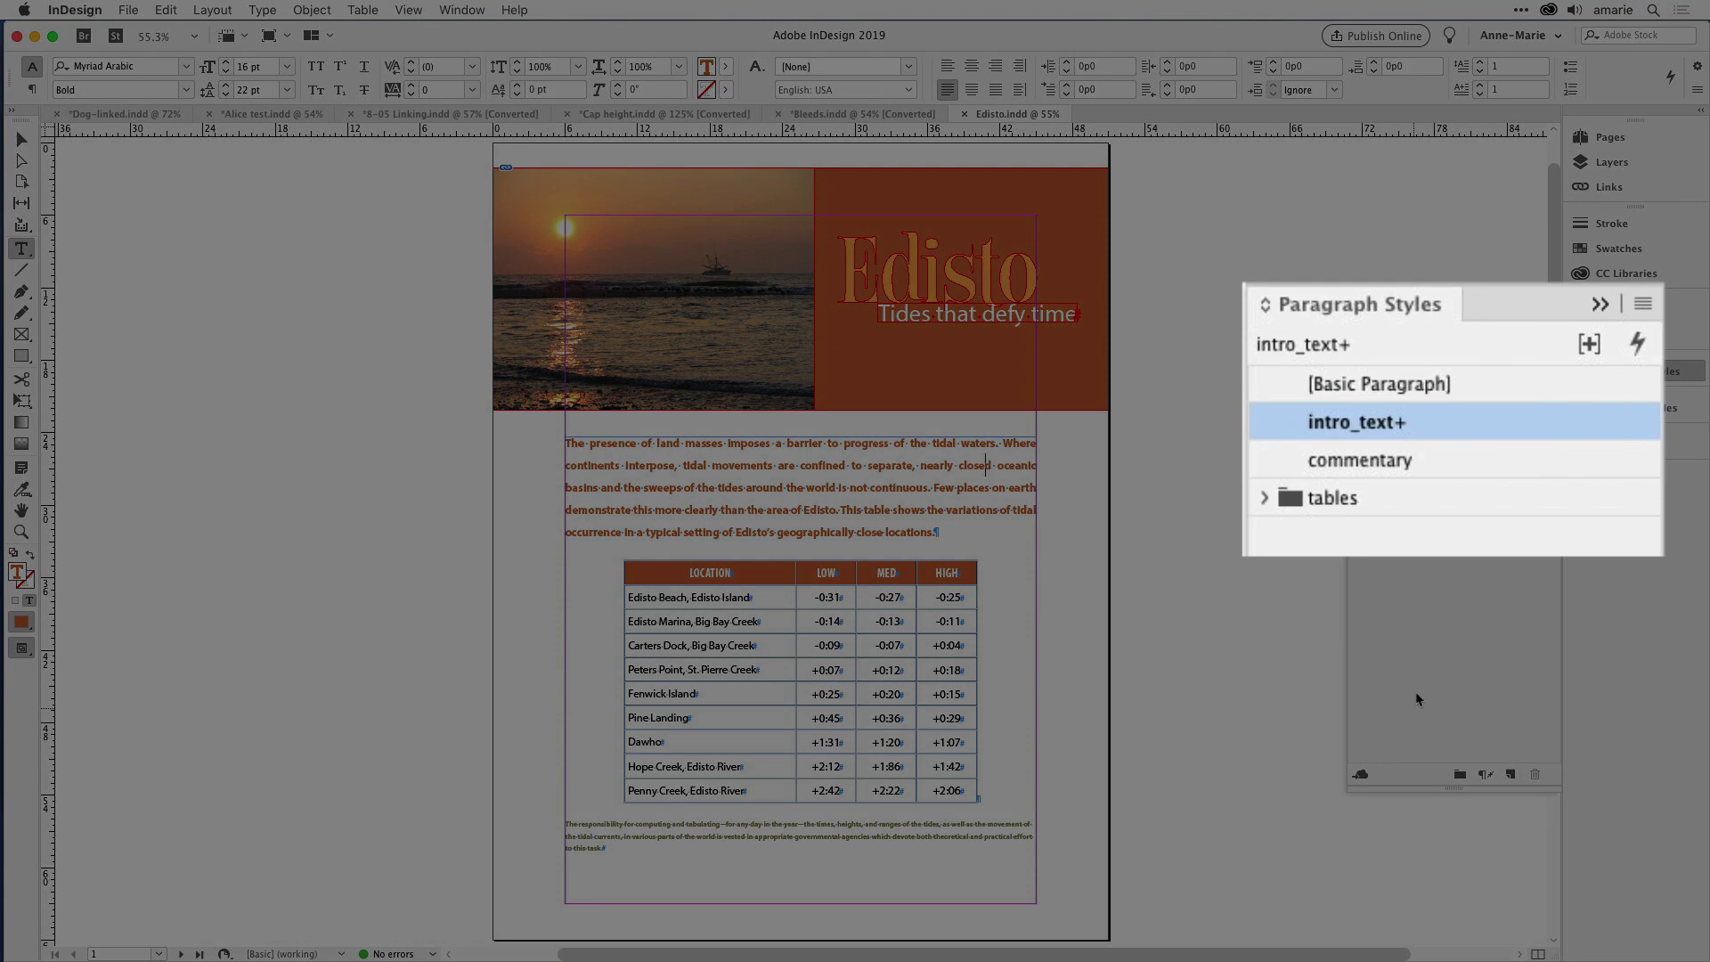
mouse_move(1404, 434)
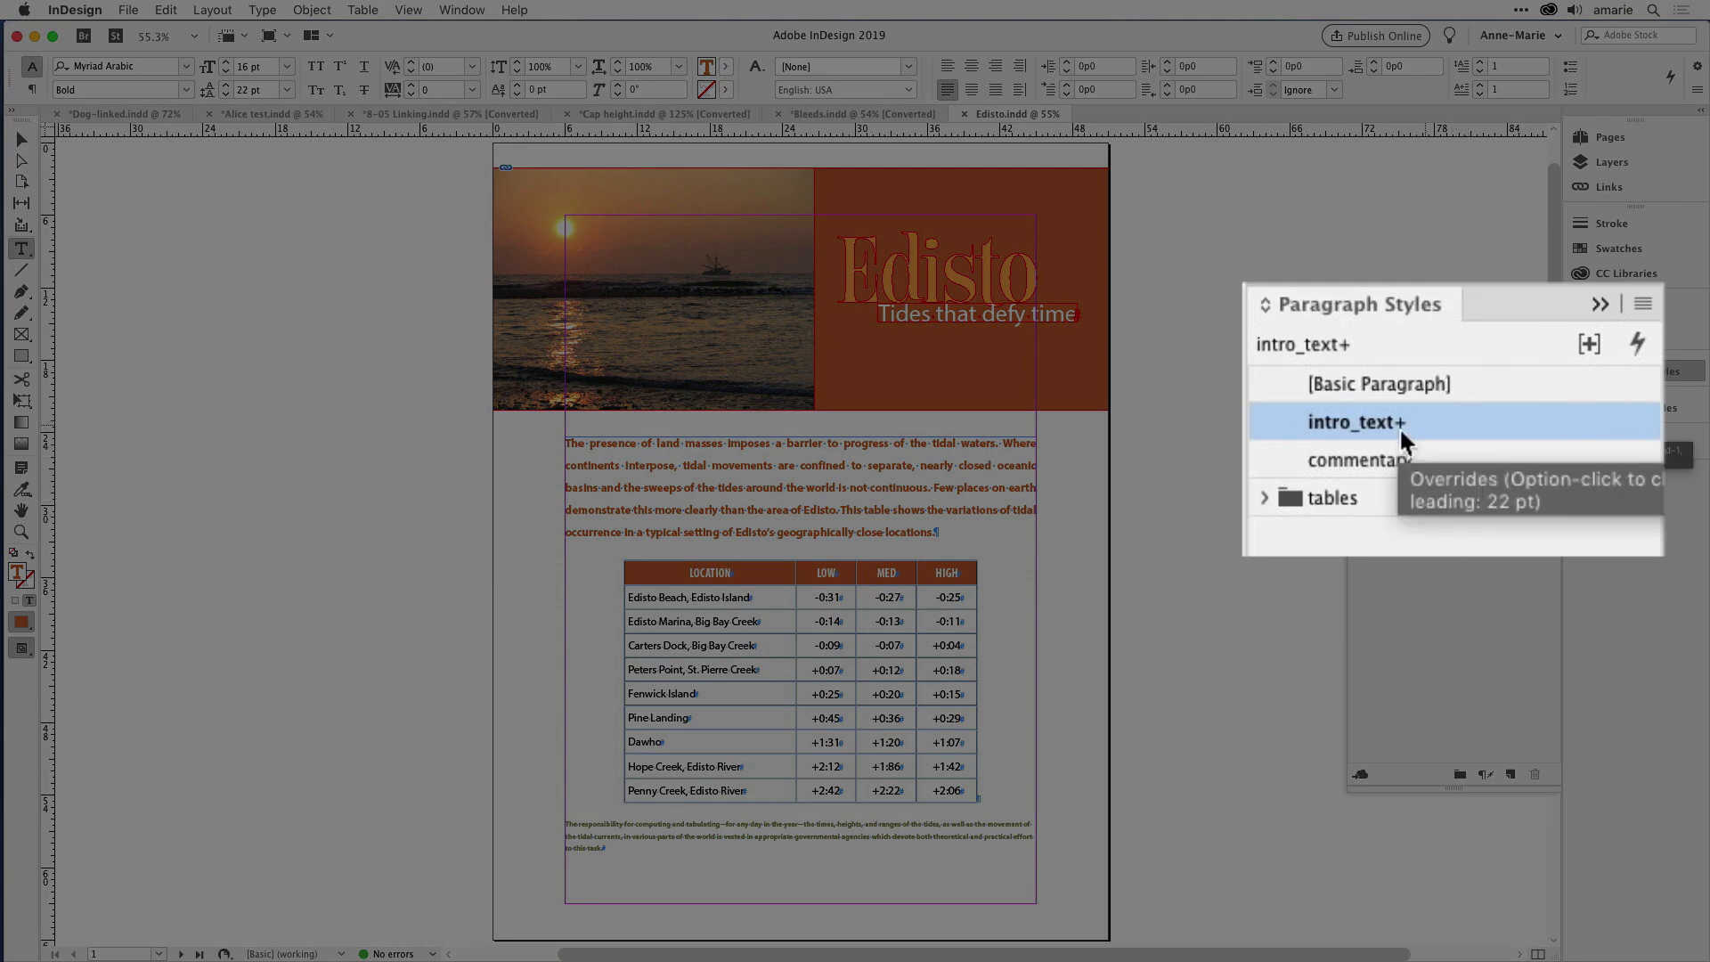
mouse_move(1277, 655)
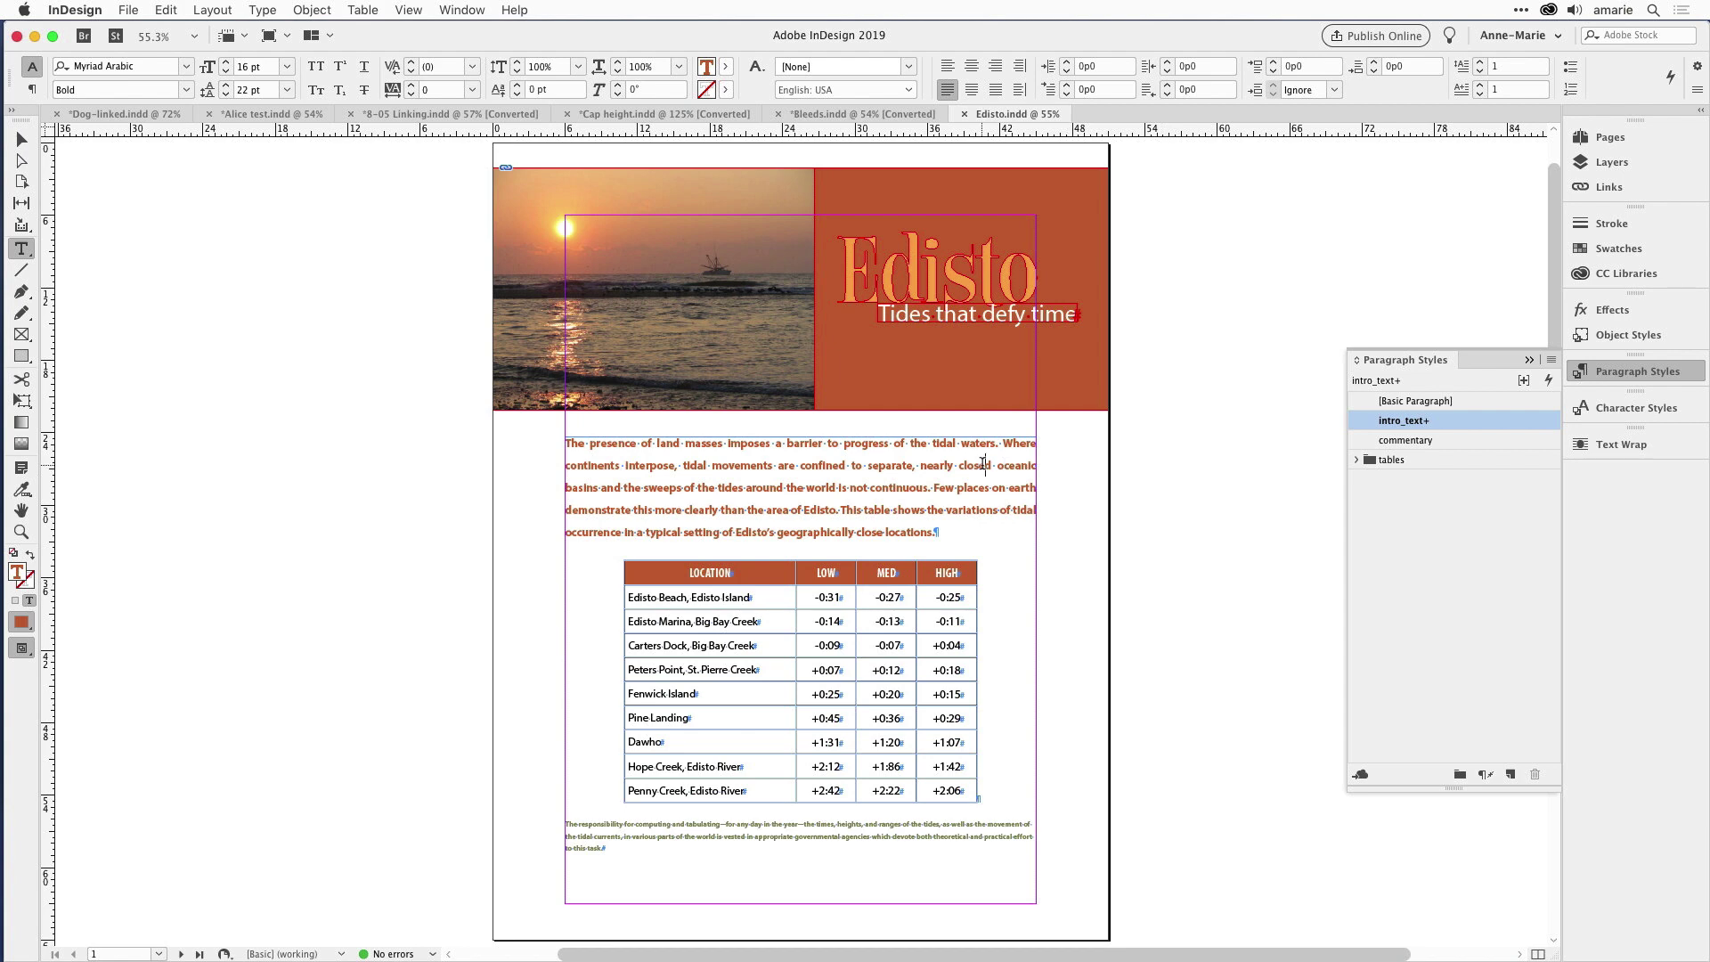
mouse_move(703, 368)
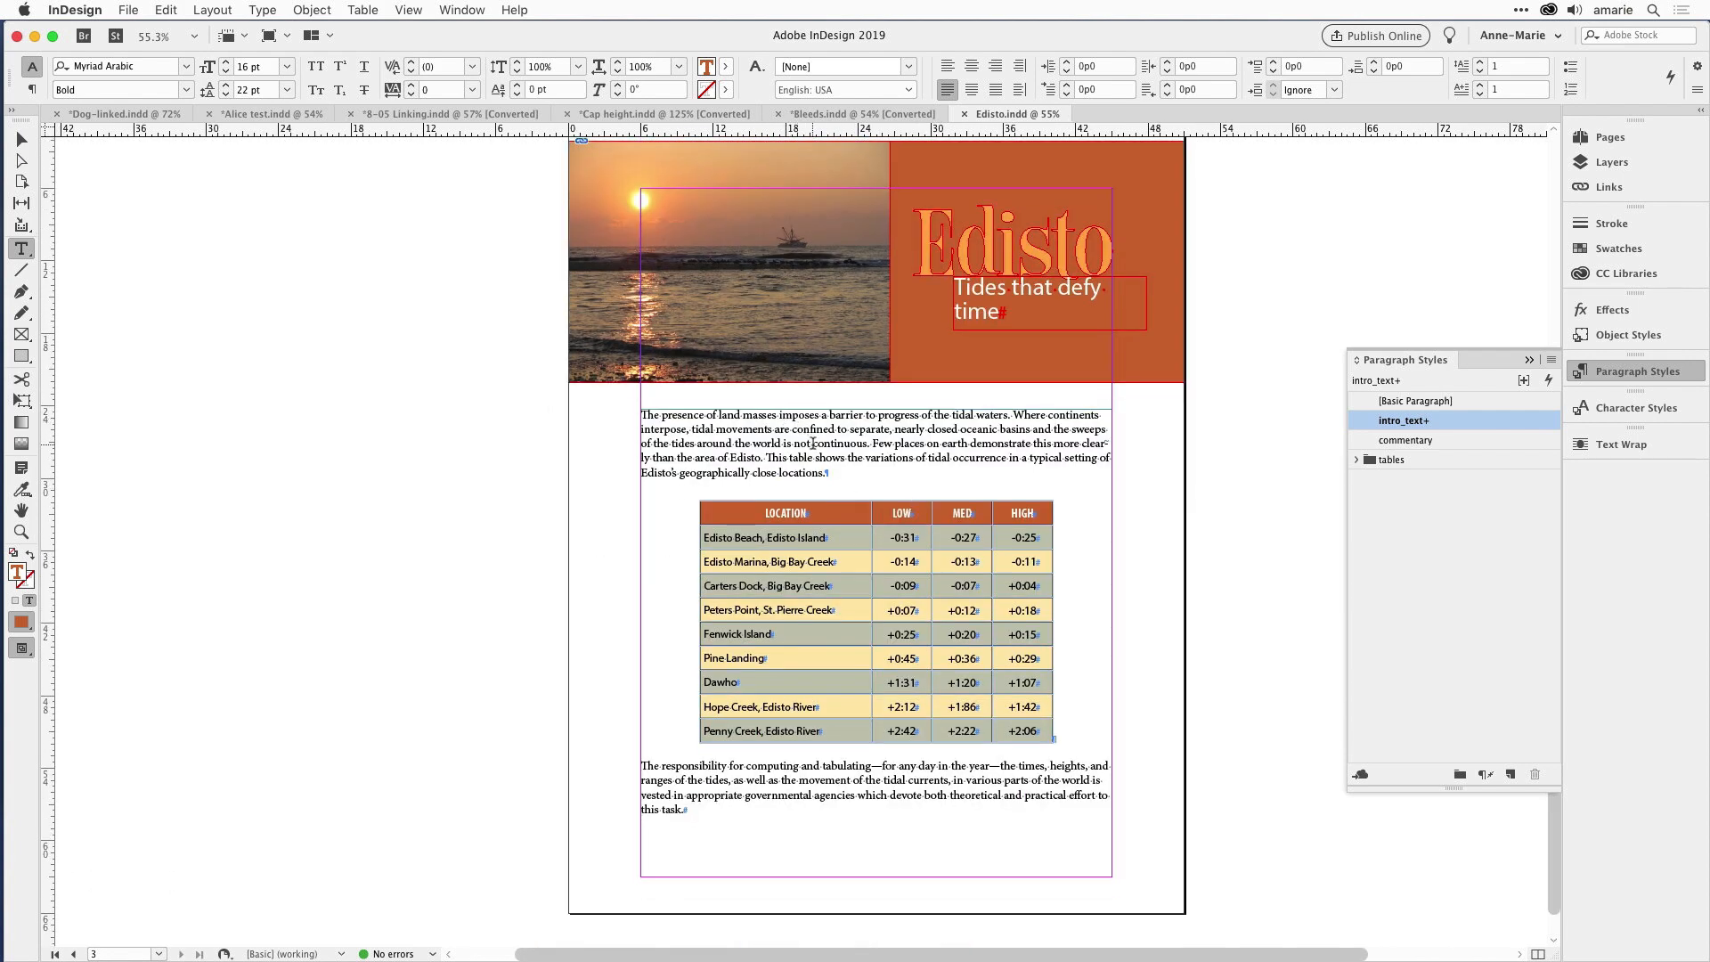
Step: Apply the intro_text style to page 3's intro paragraph
click(1418, 402)
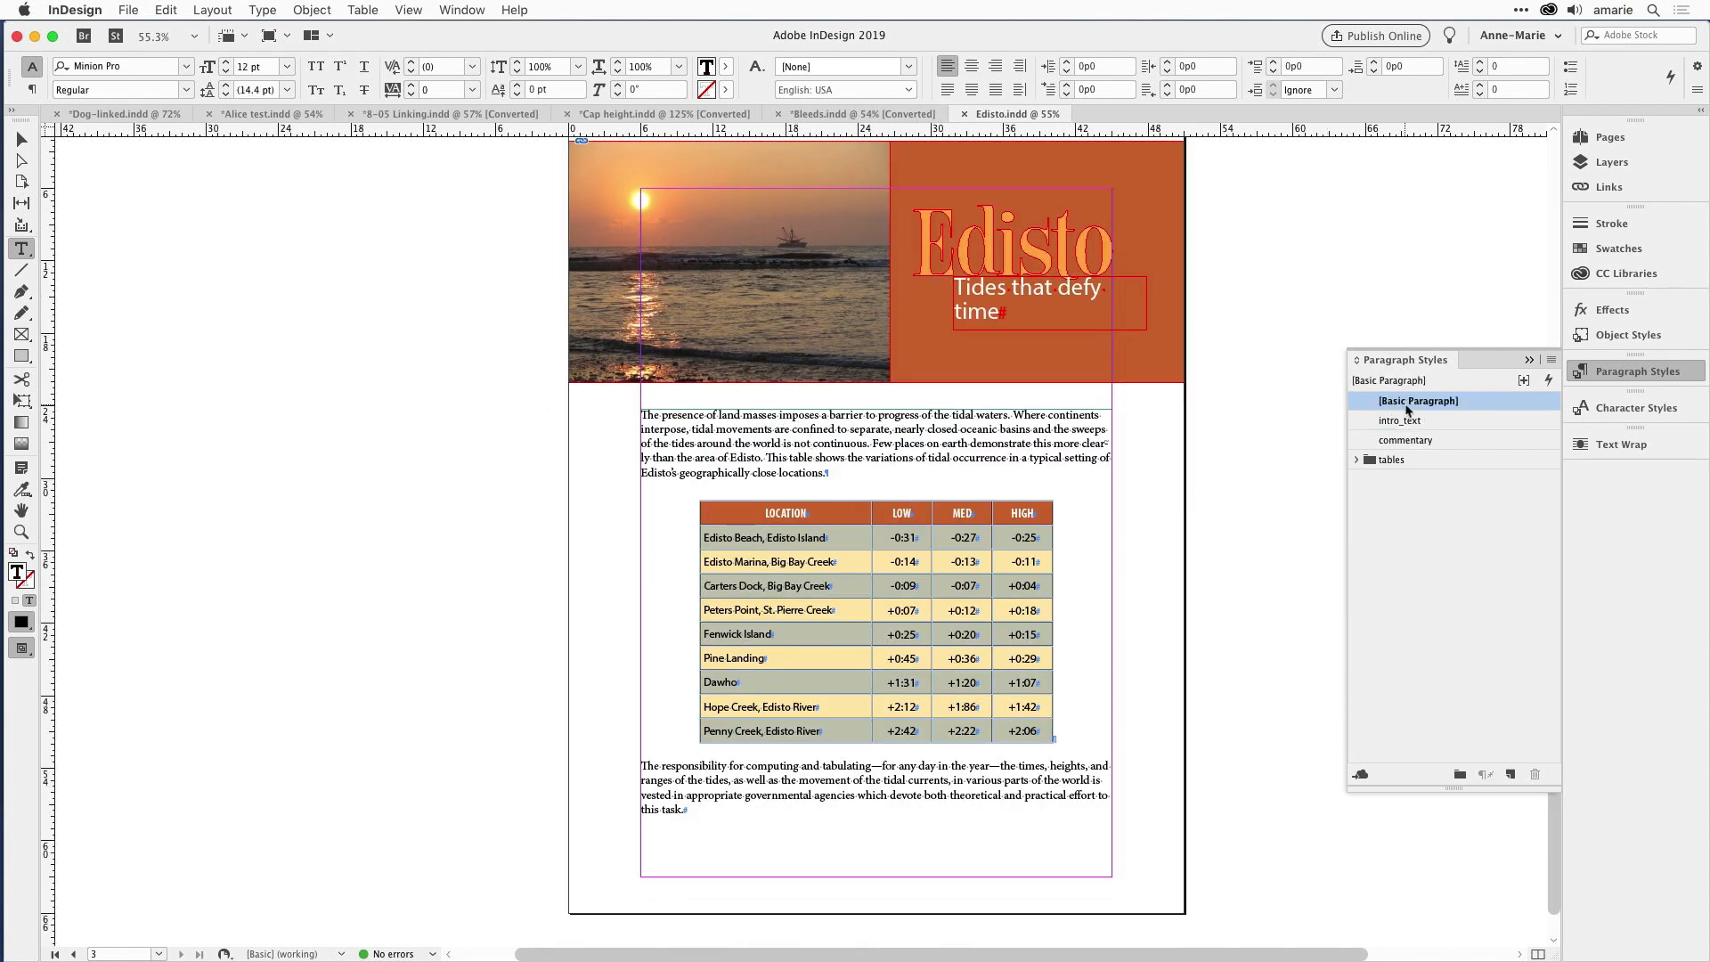
mouse_move(1369, 432)
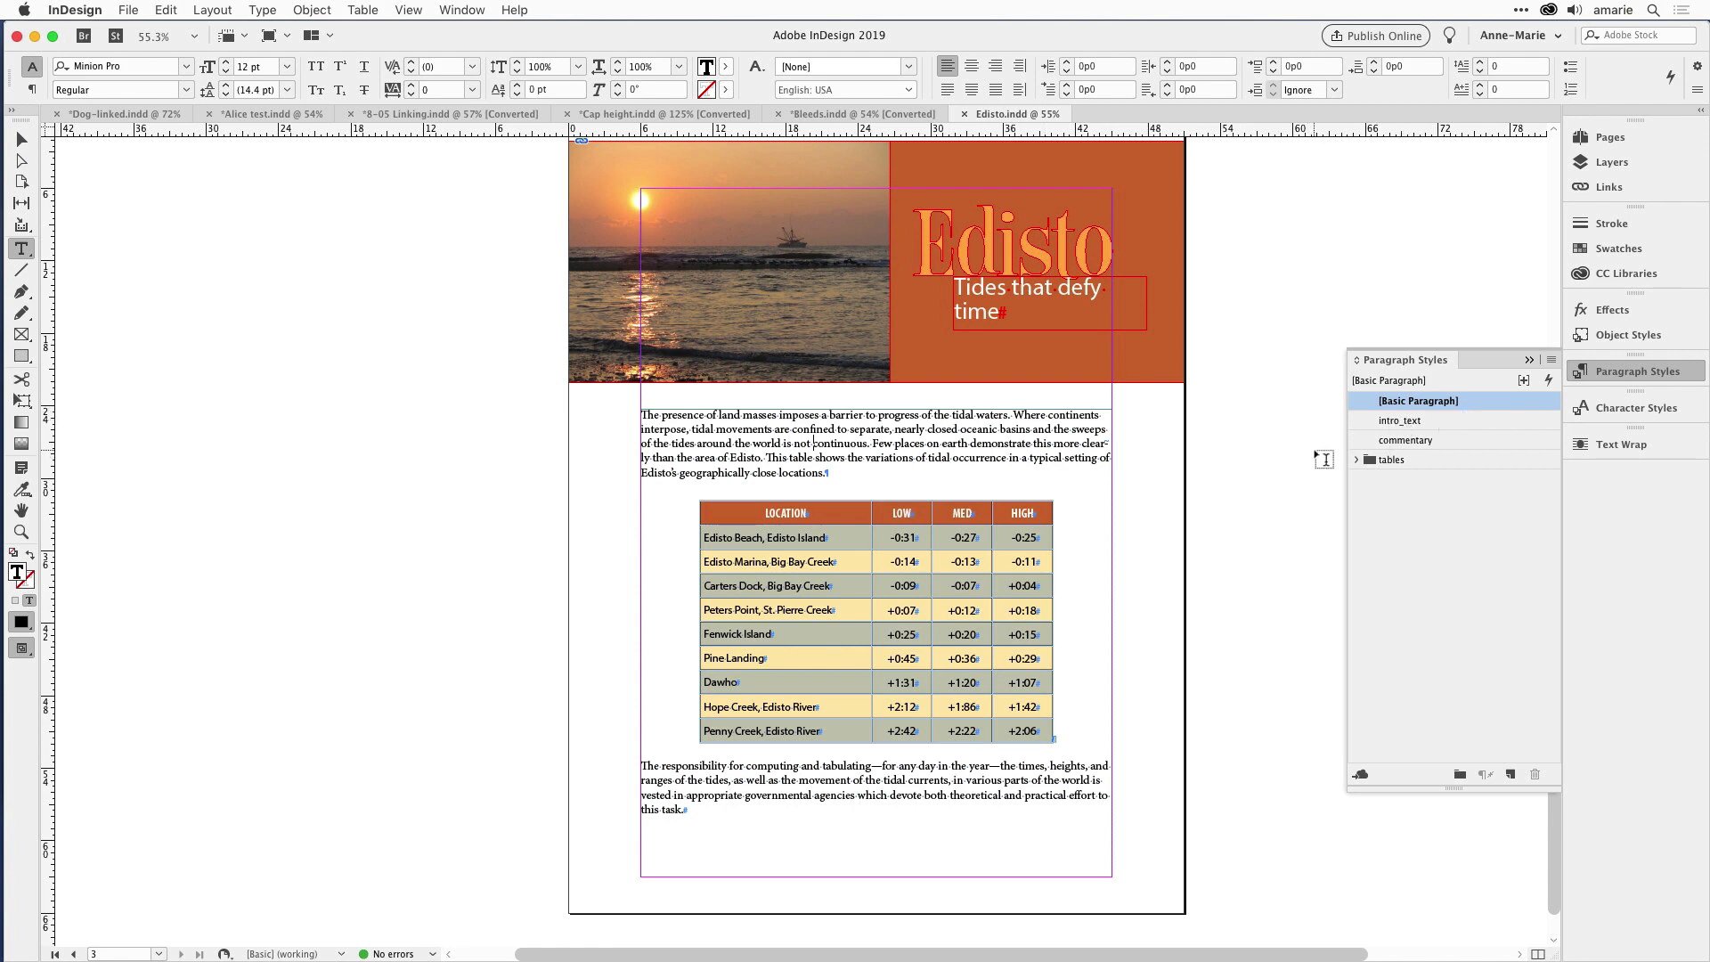
click(1400, 421)
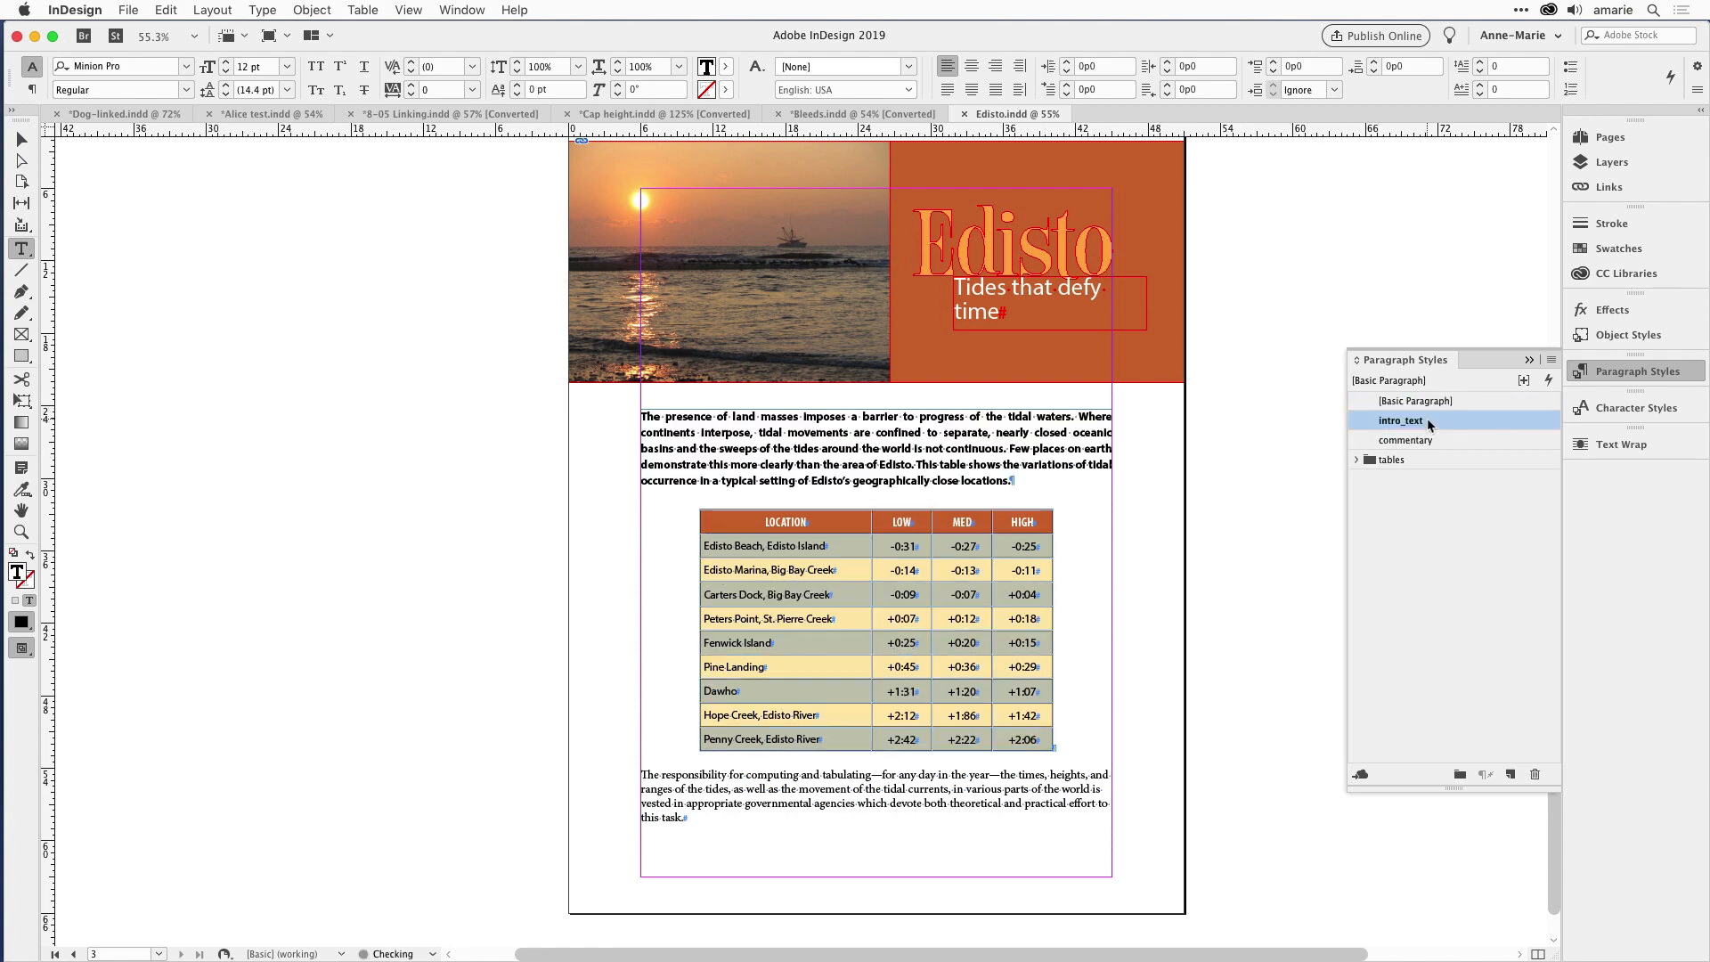
click(1400, 419)
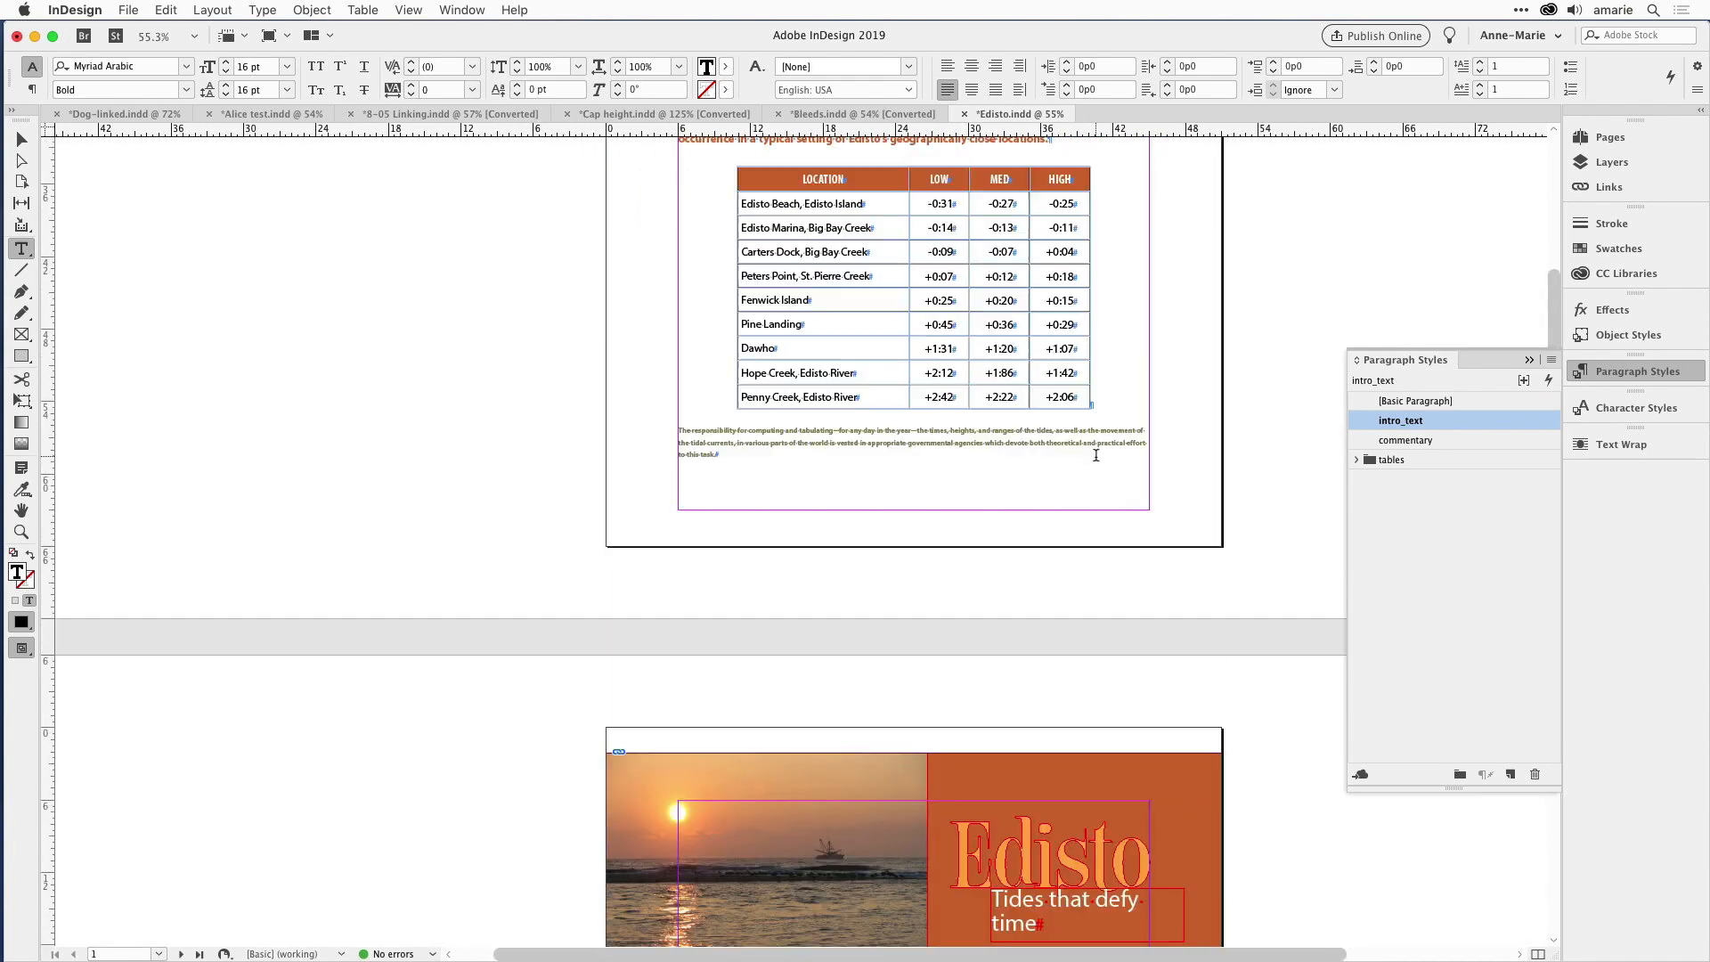
scroll(up, 3)
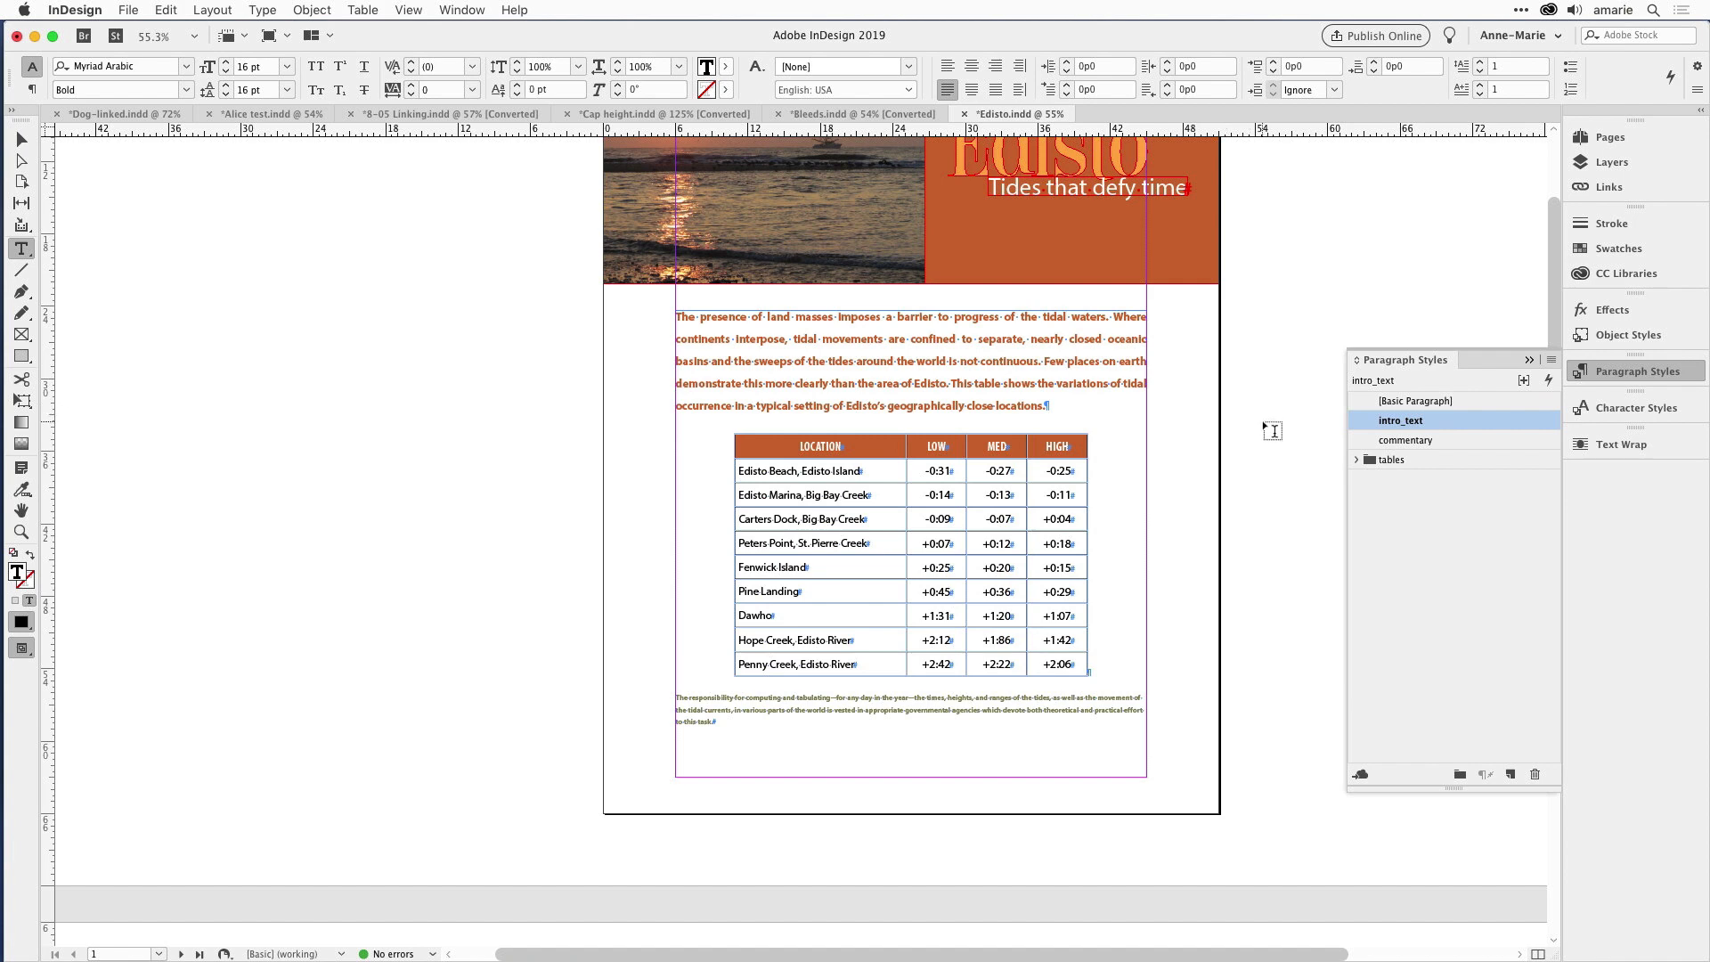
mouse_move(1104, 356)
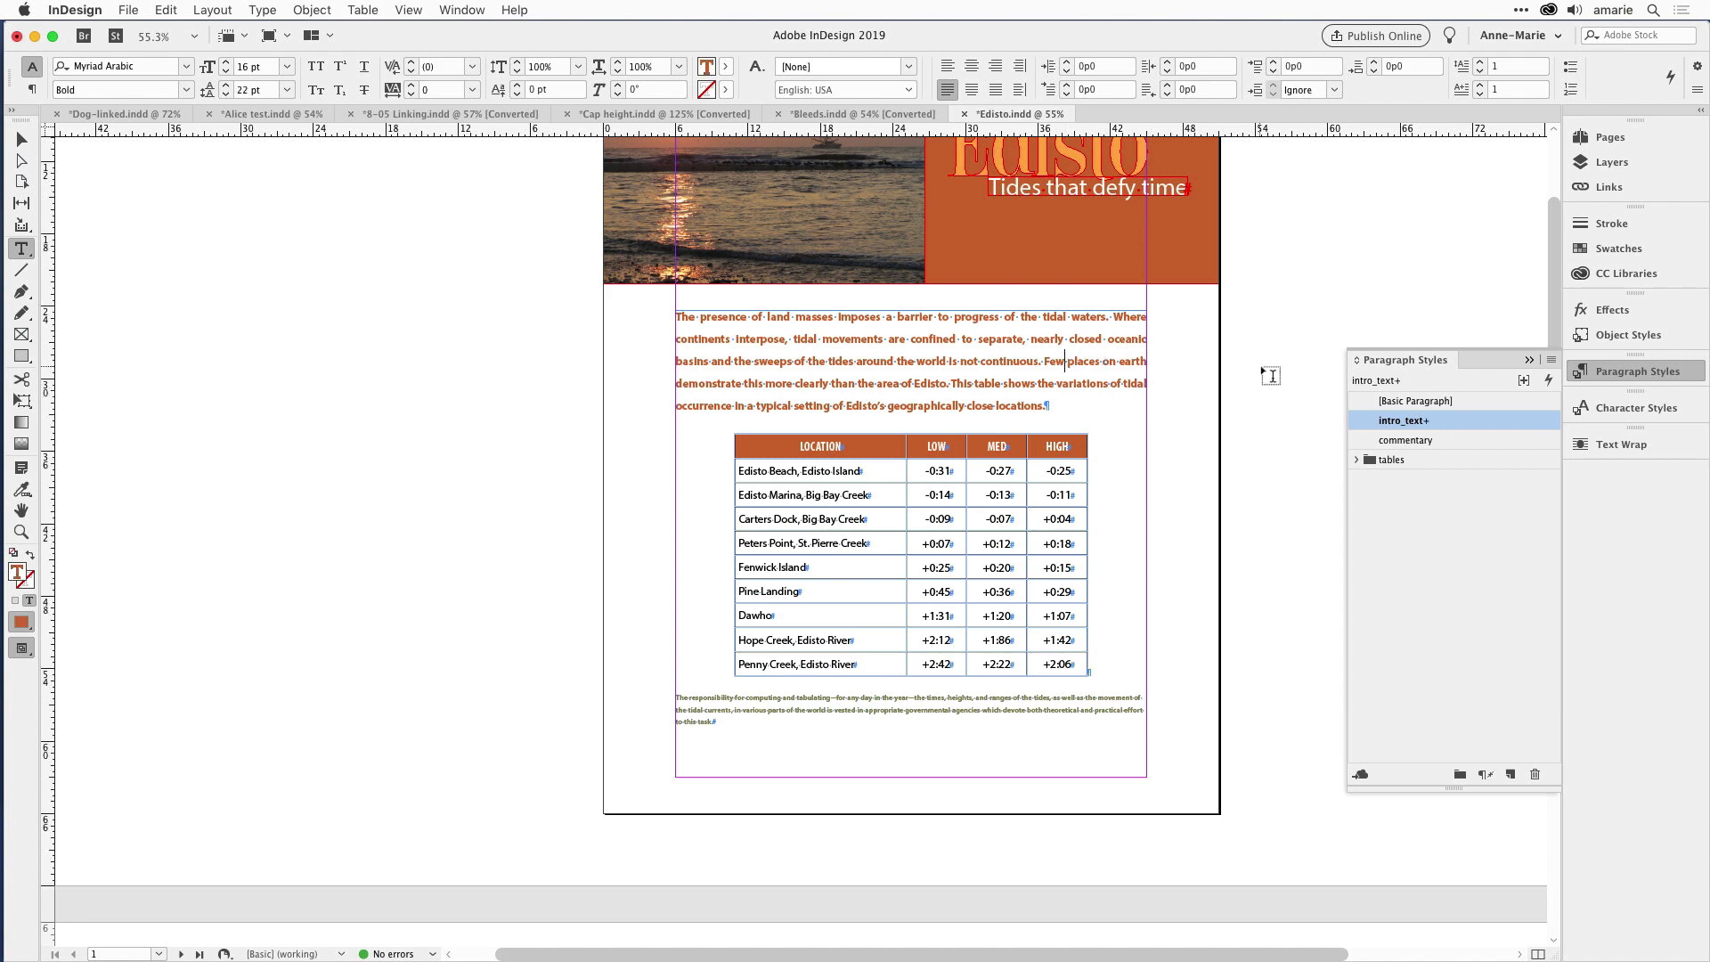
mouse_move(1433, 435)
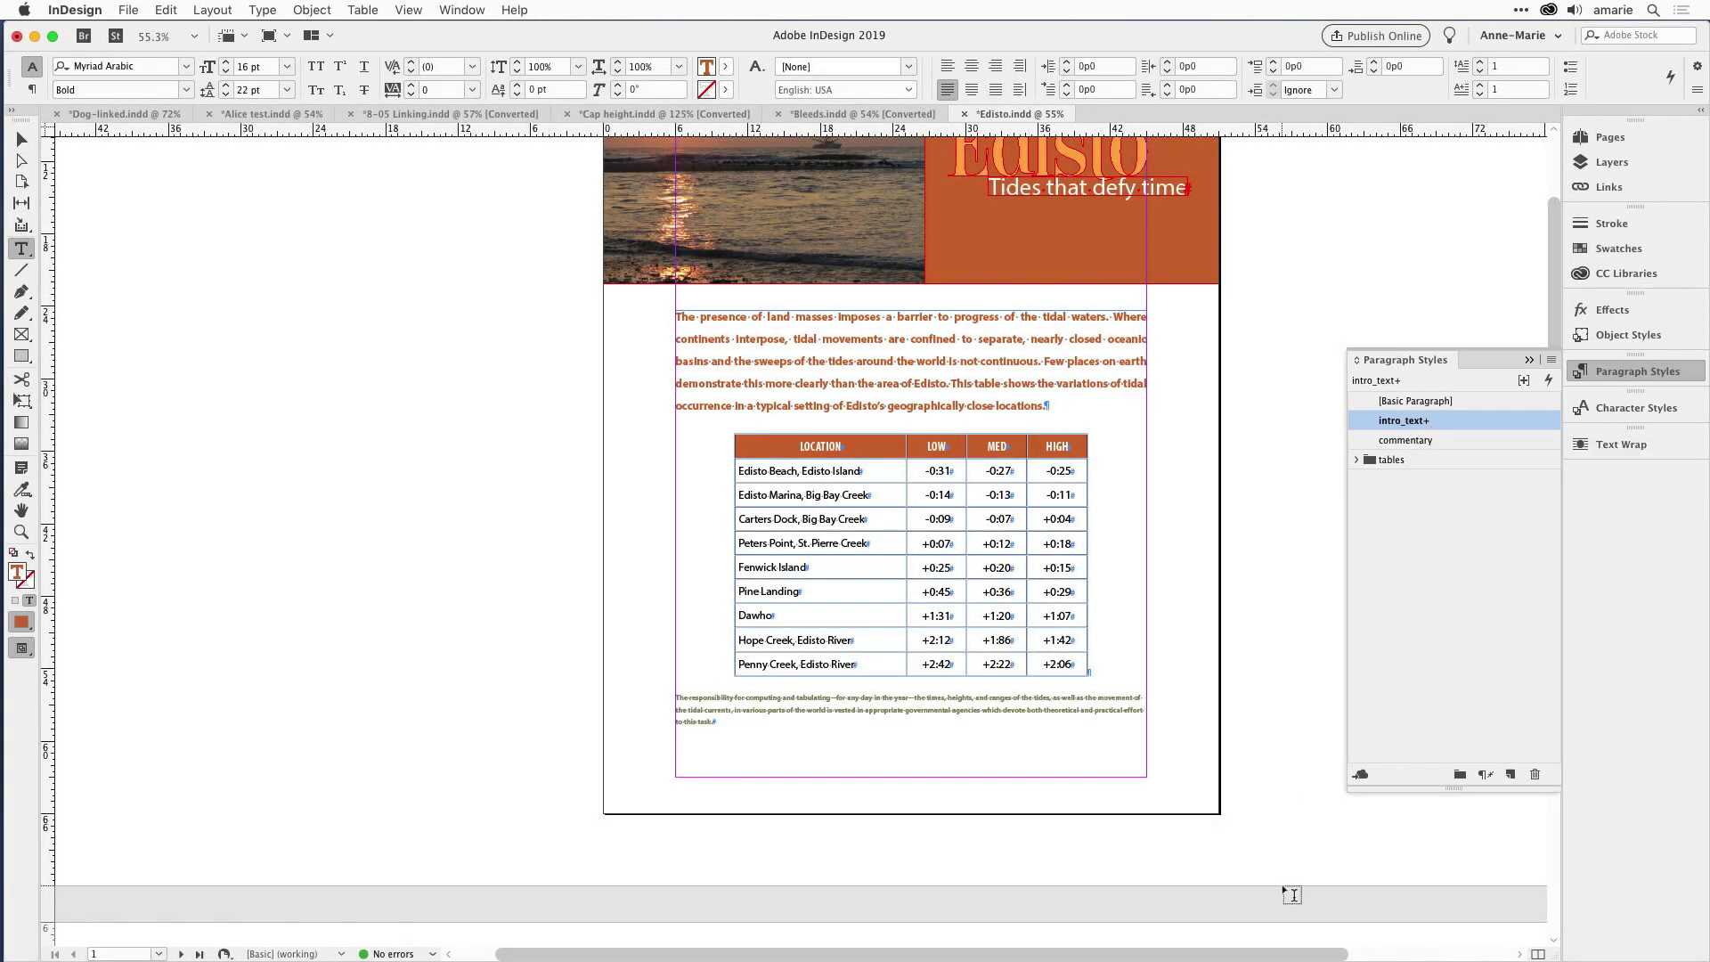
scroll(down, 3)
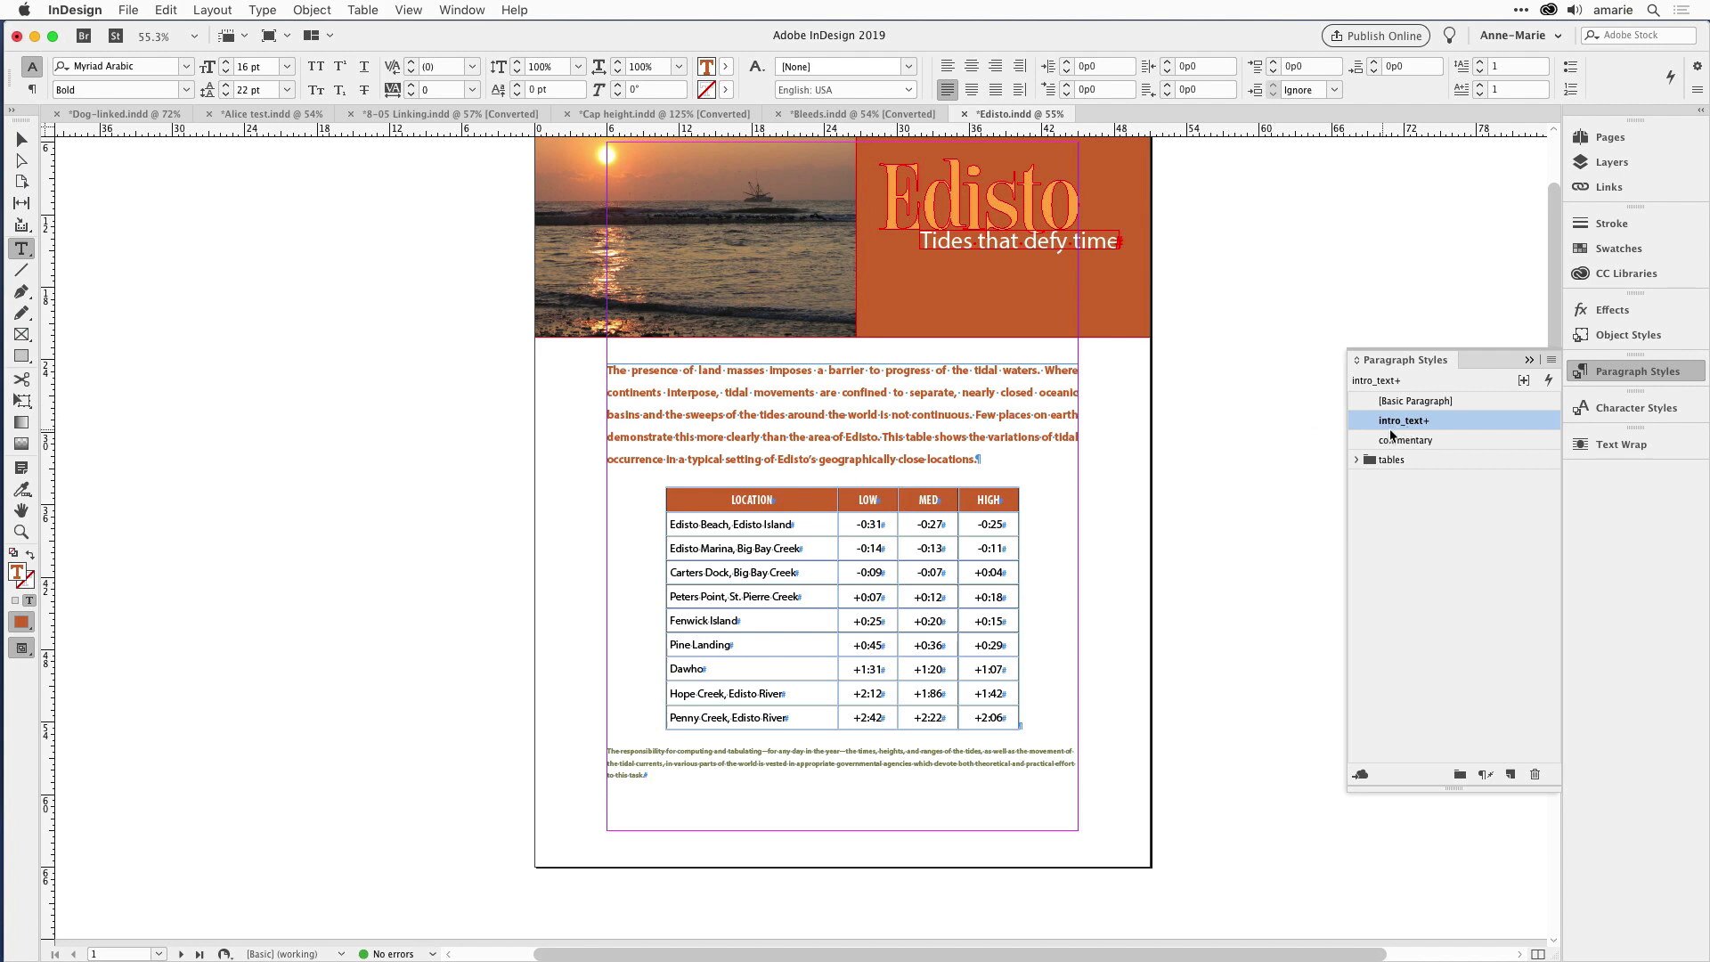
mouse_move(1461, 428)
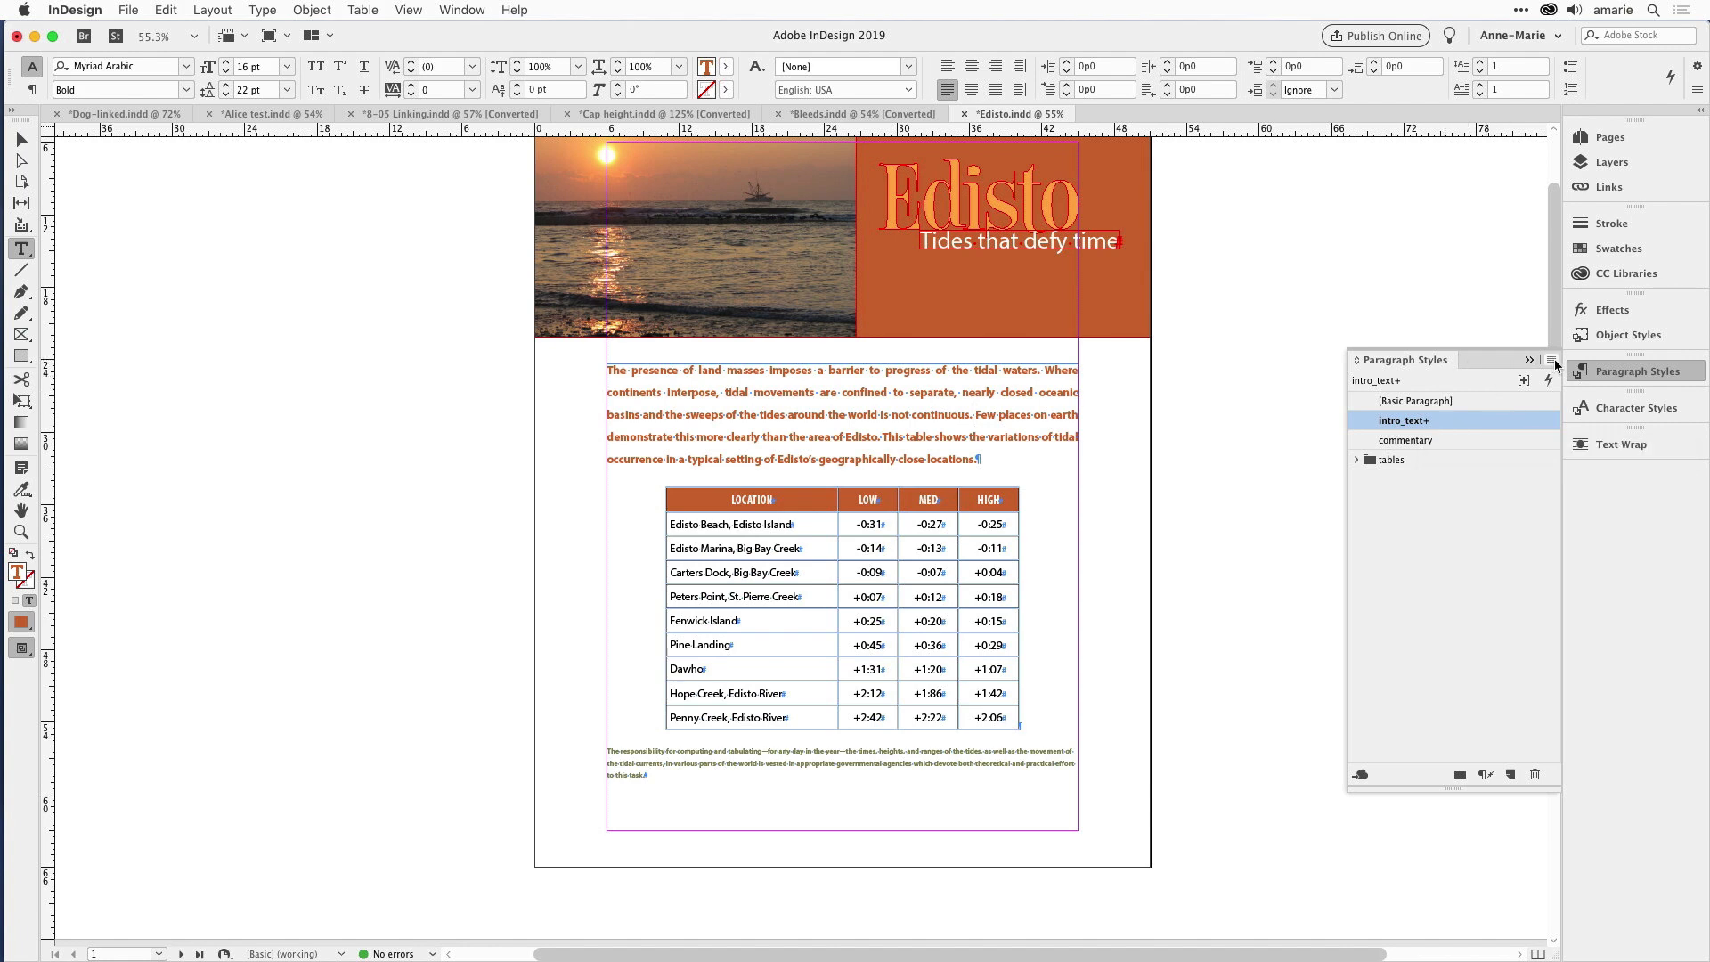
Step: Redefine intro_text from page 1's intro paragraph, including its 22 pt leading
click(1549, 360)
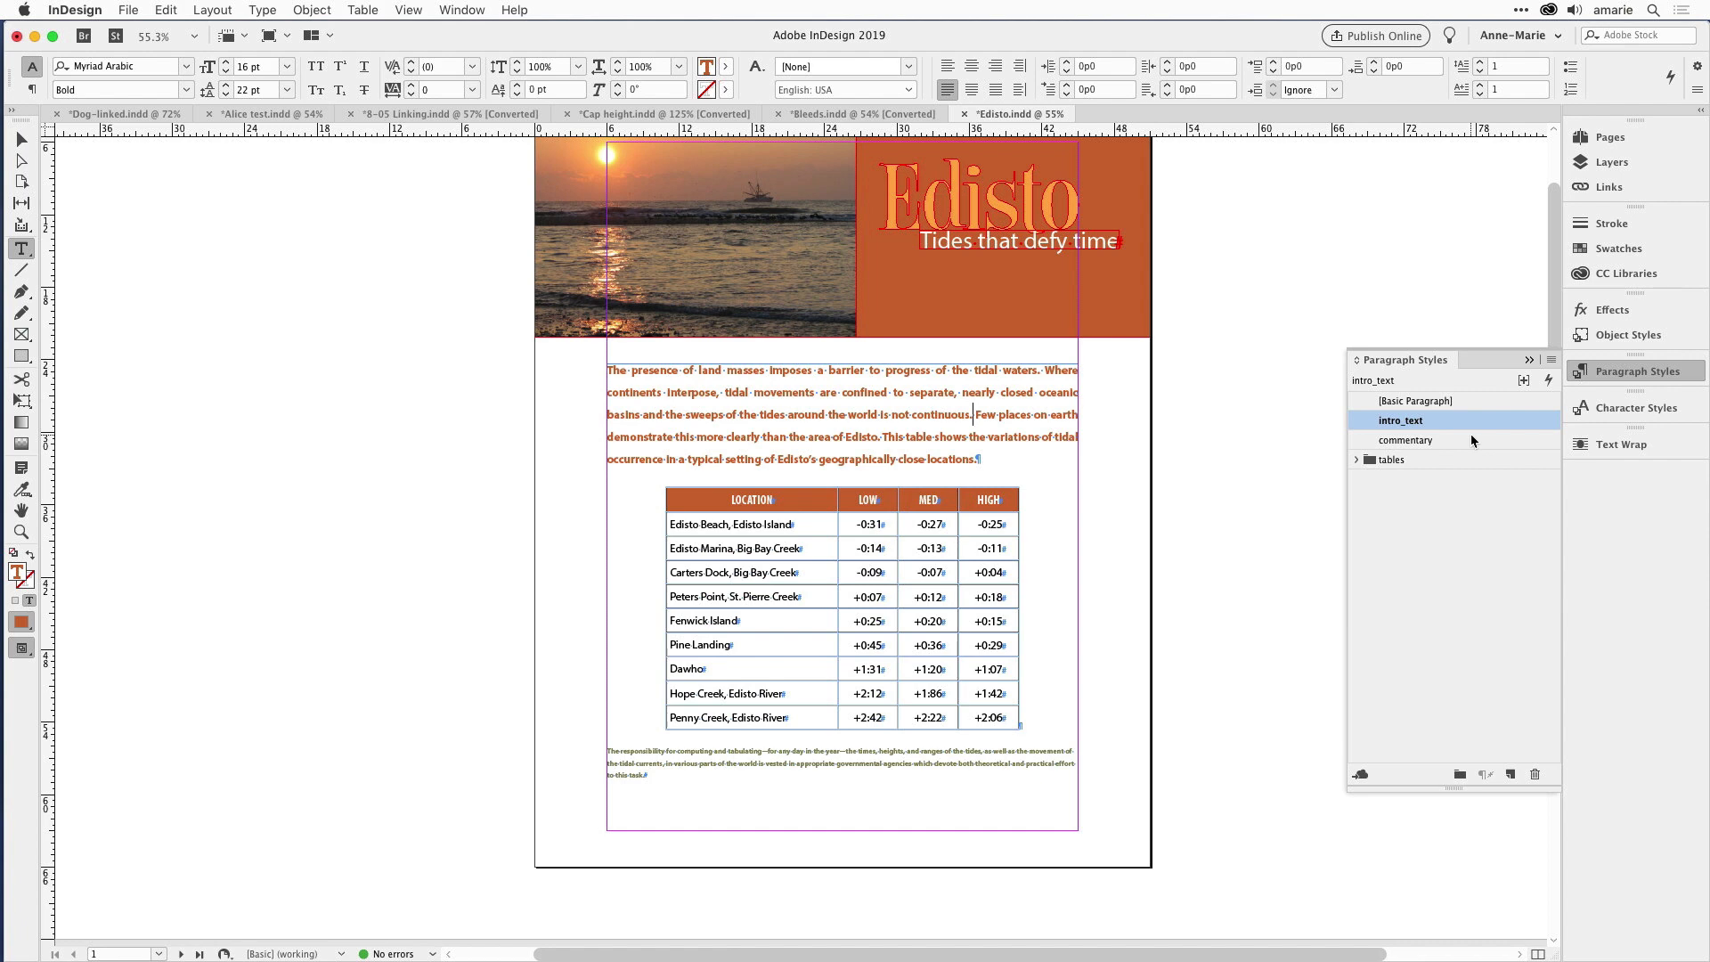
mouse_move(1331, 425)
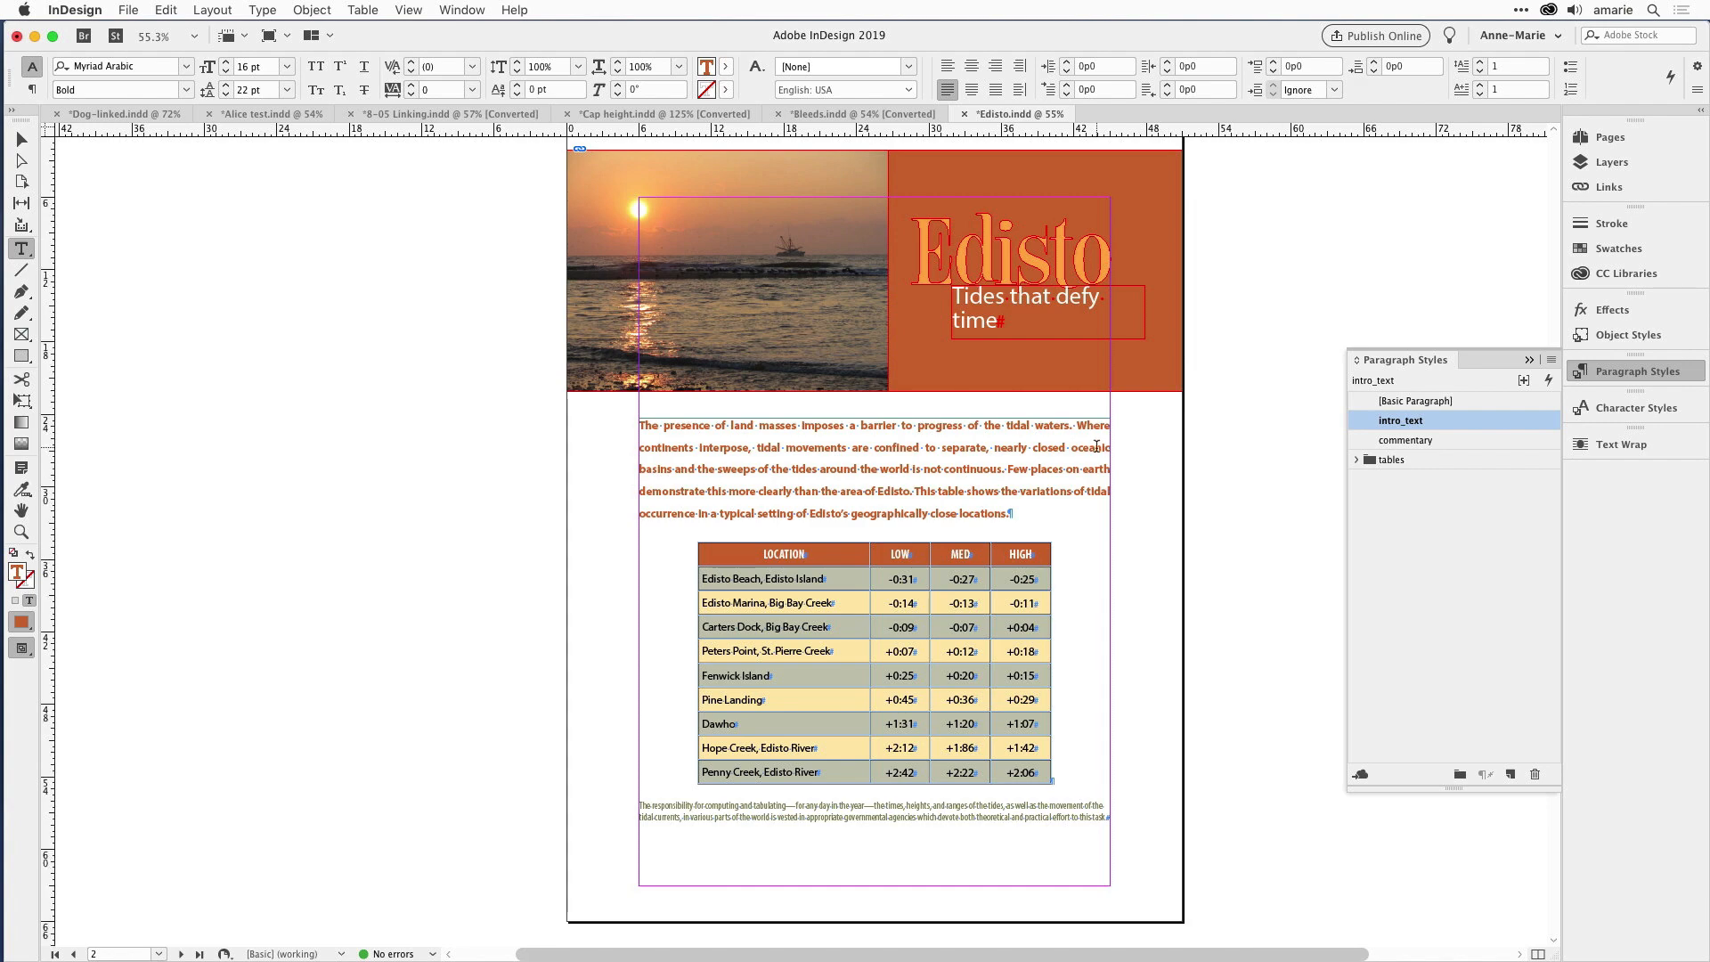
Step: Scroll to page 1's tide table and the commentary paragraph below it
scroll(down, 3)
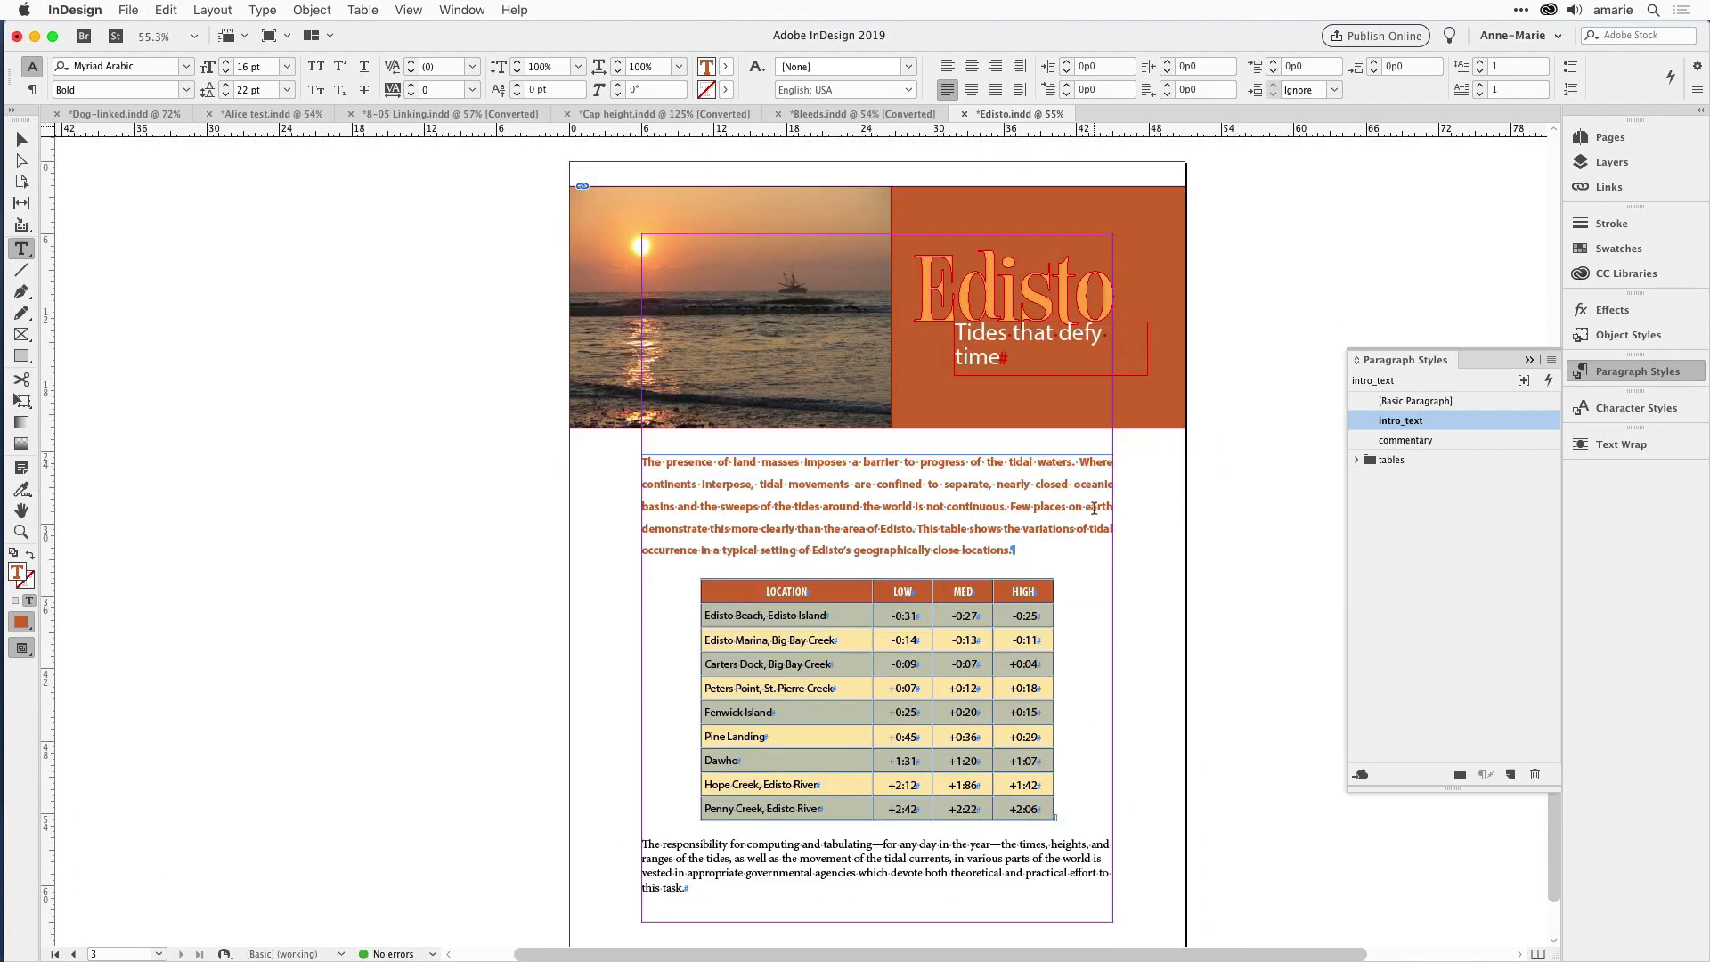
mouse_move(1316, 533)
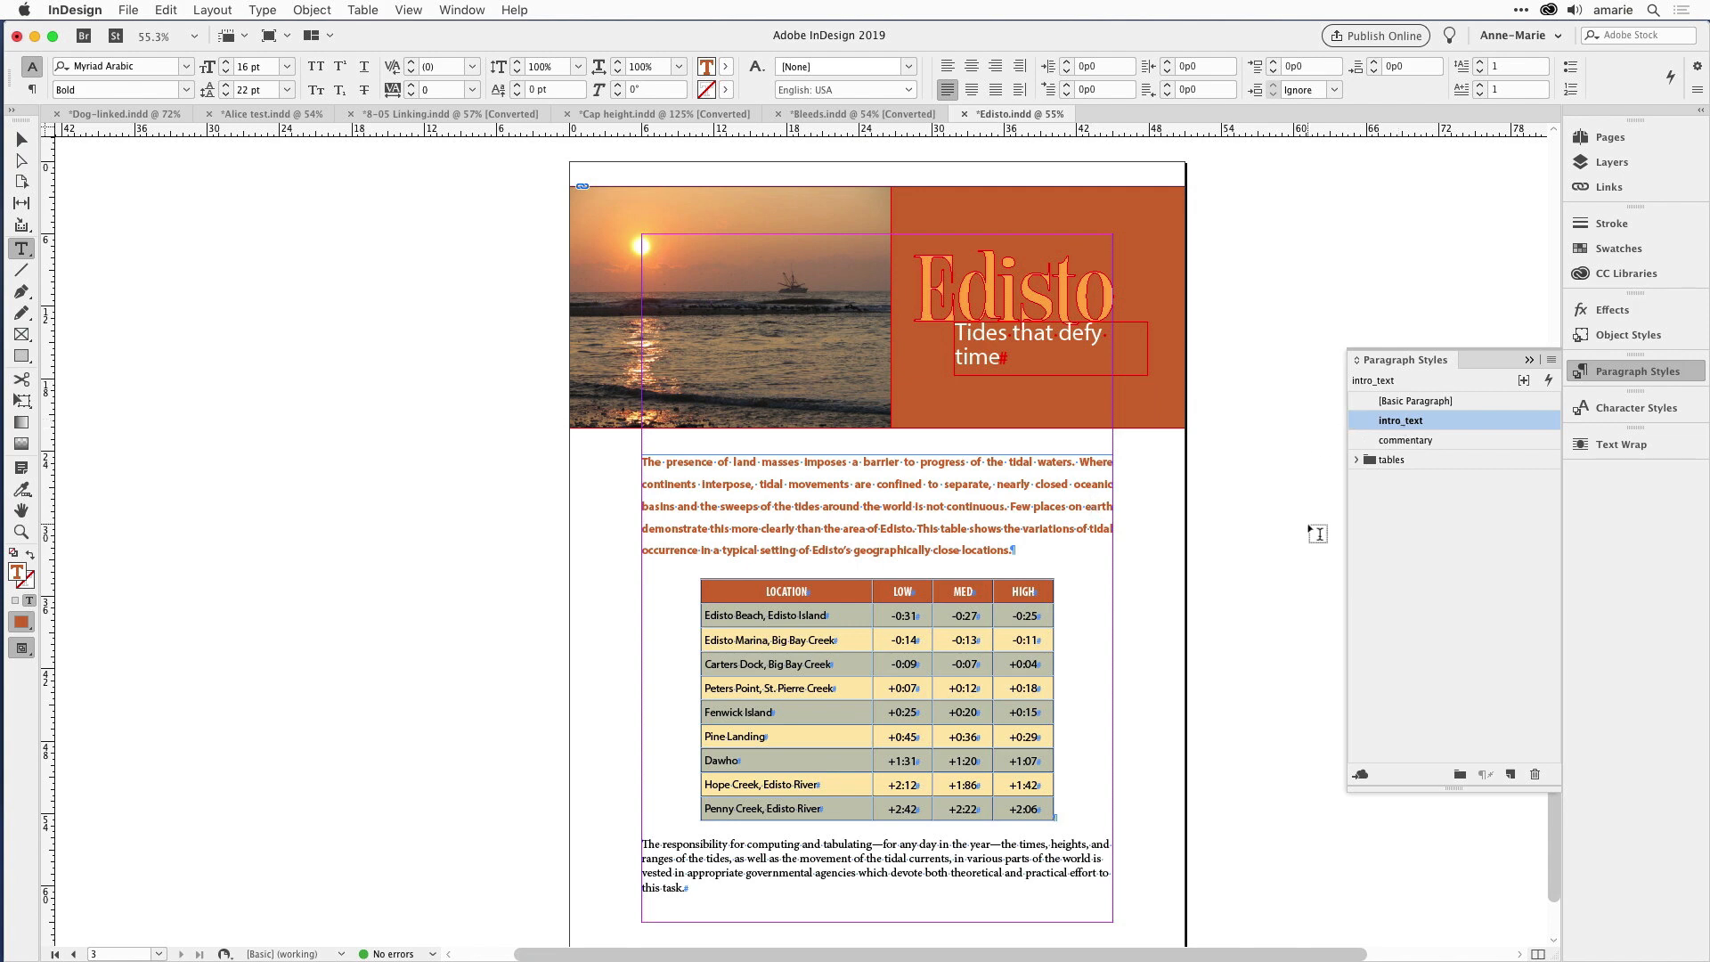
scroll(down, 3)
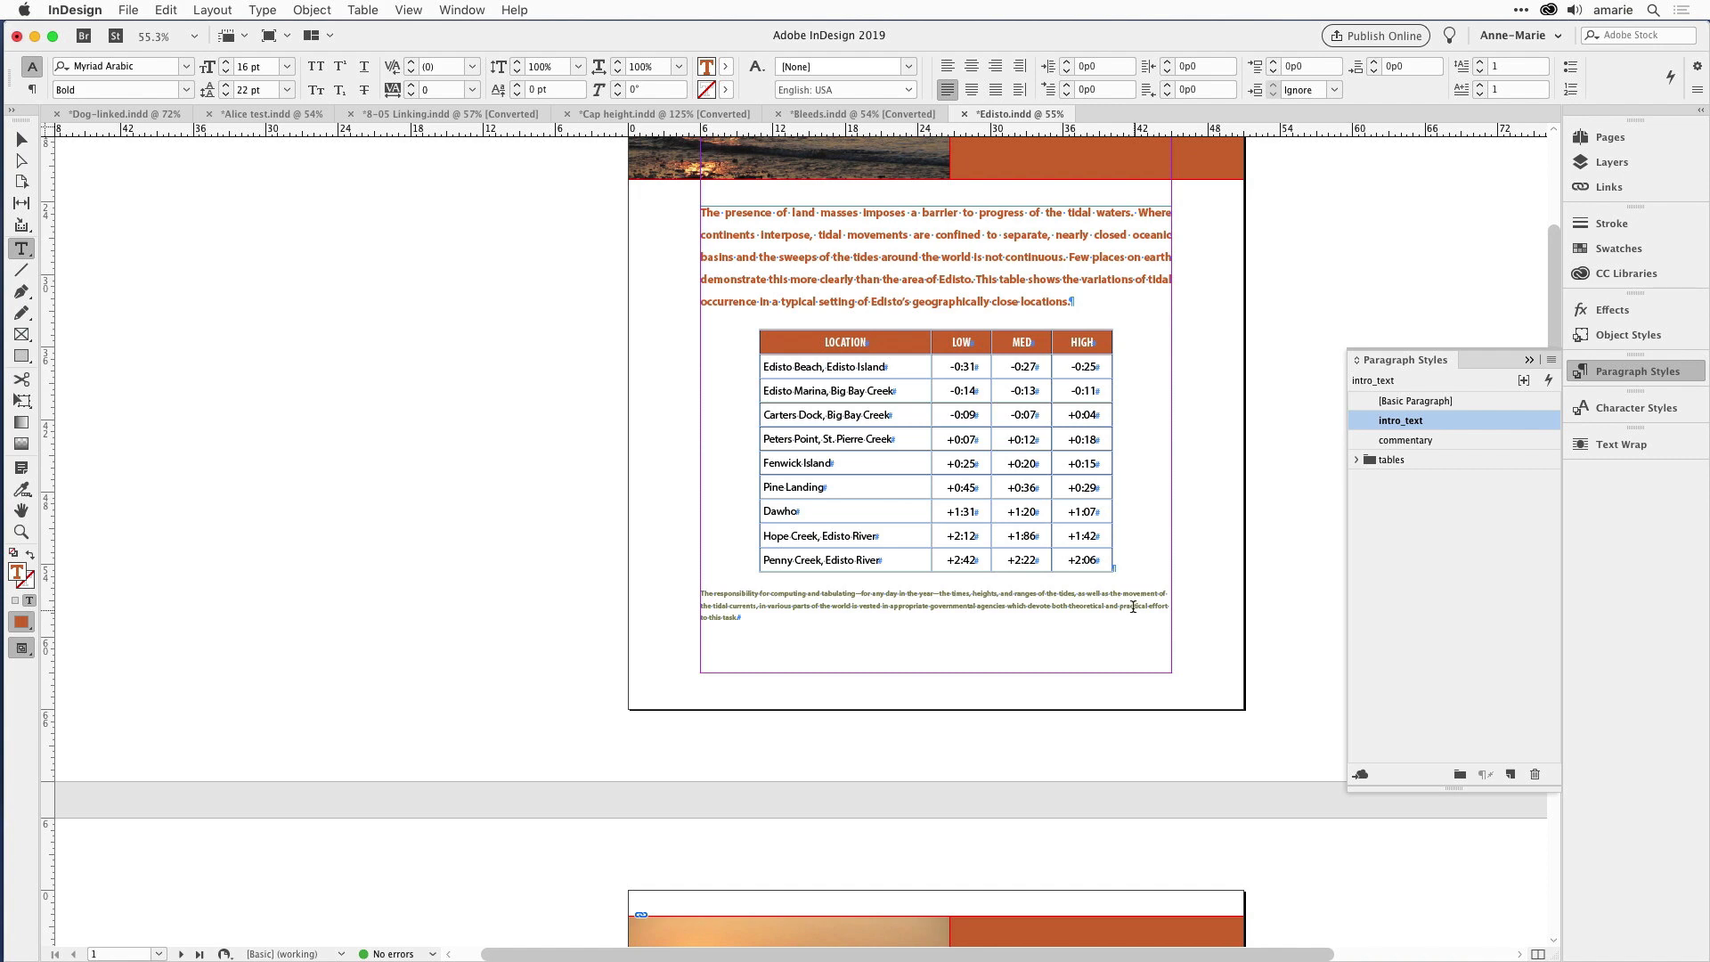
Step: Inspect the commentary paragraphs, spotting page one's Bold Myriad Arabic overrides
click(1407, 439)
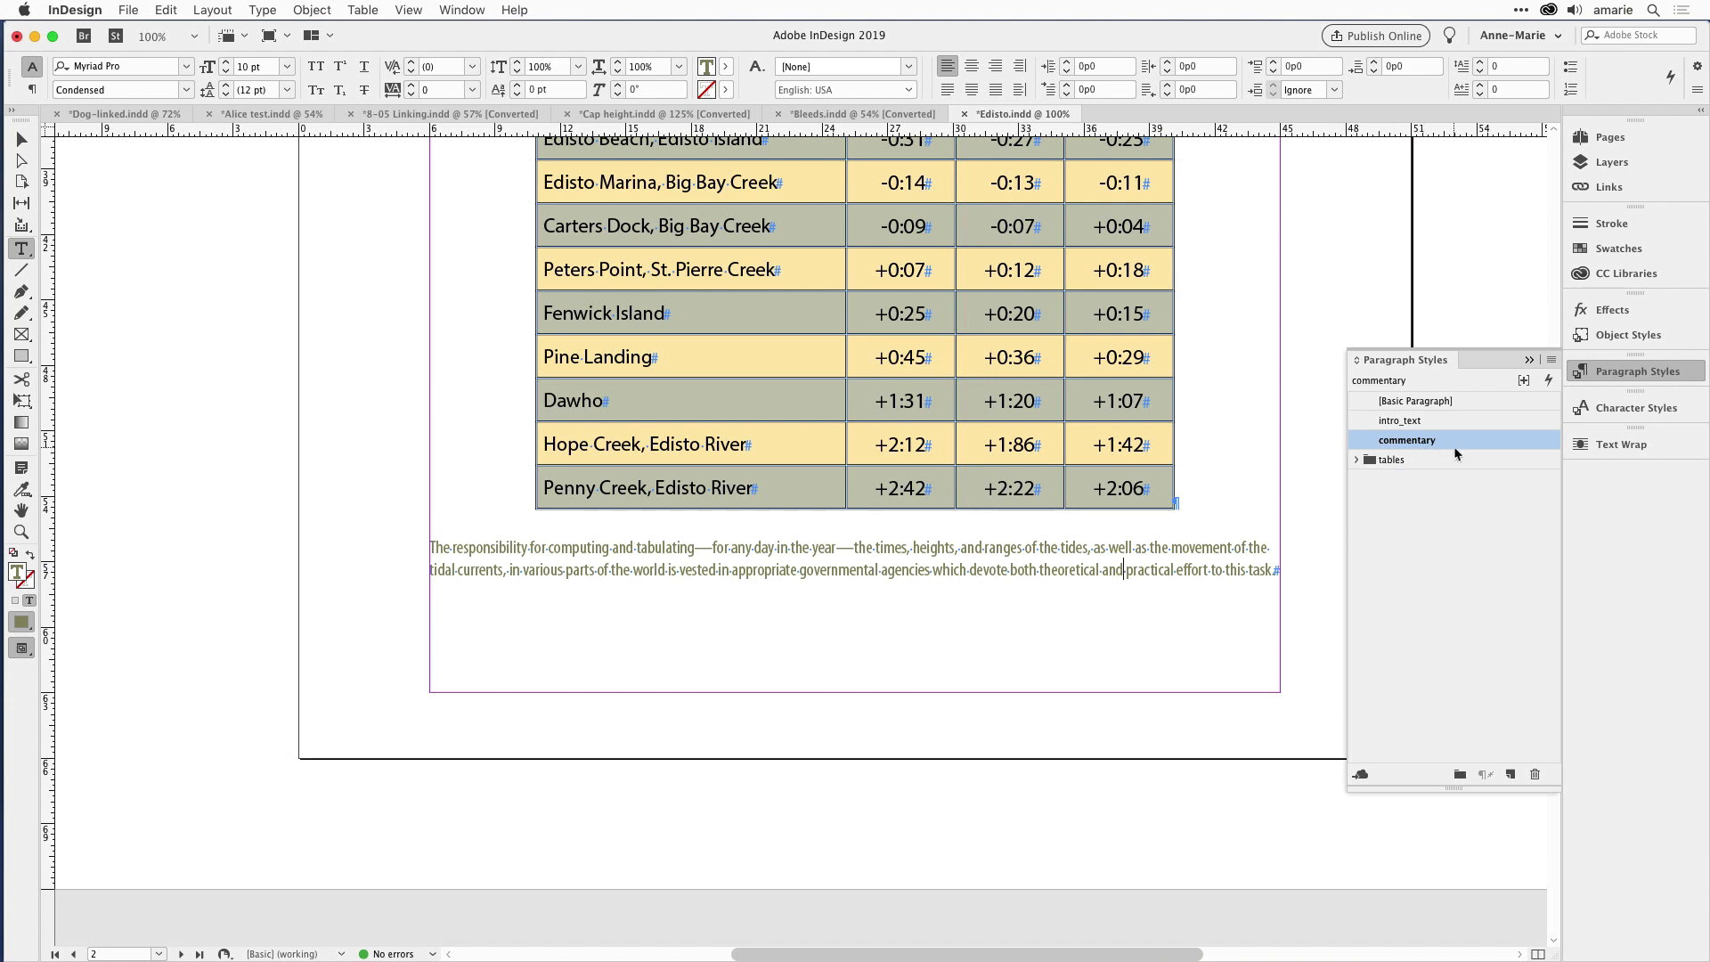
mouse_move(1191, 575)
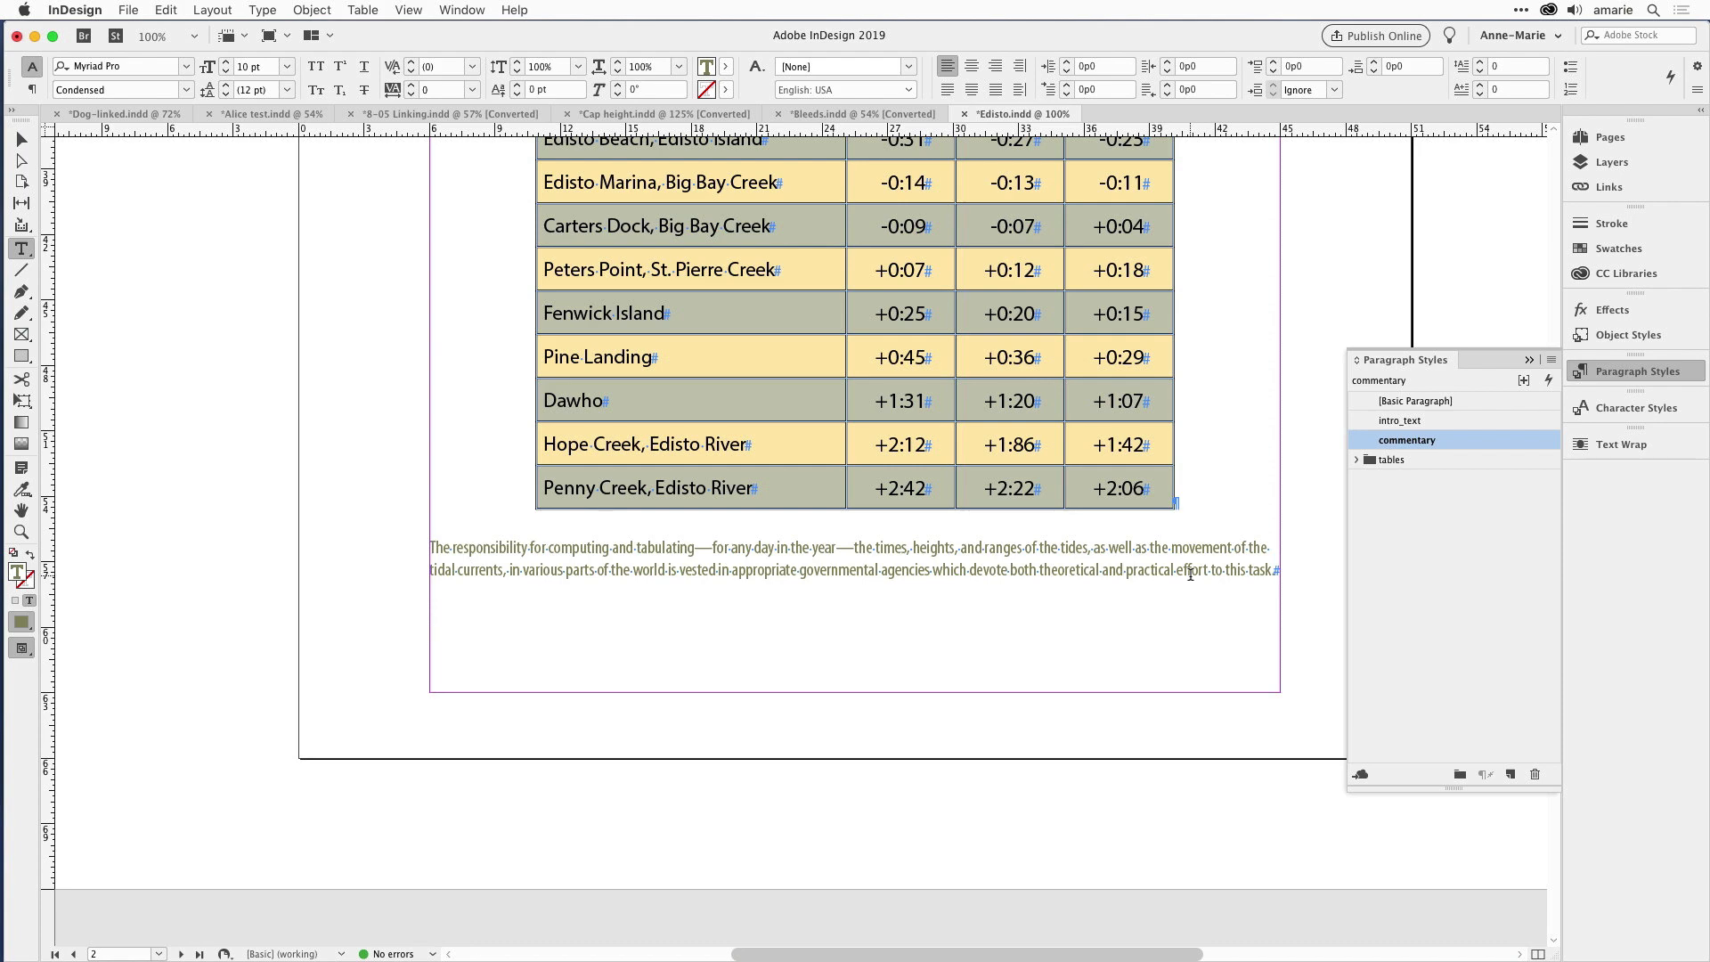
mouse_move(1186, 575)
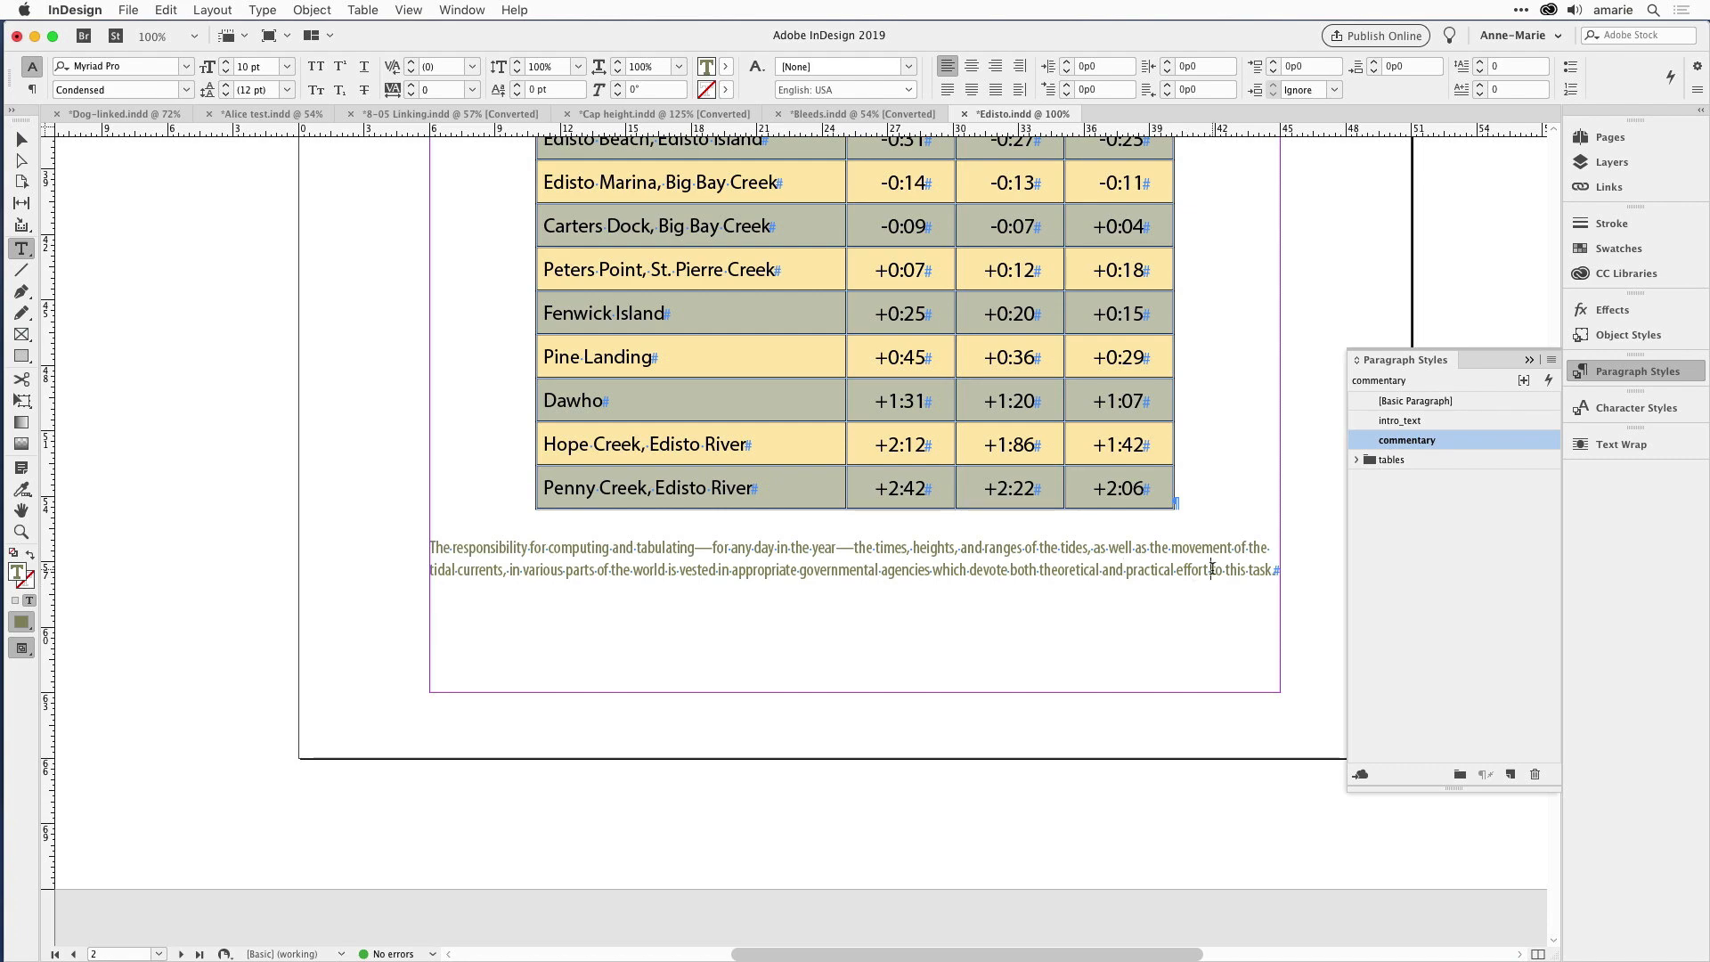
scroll(down, 3)
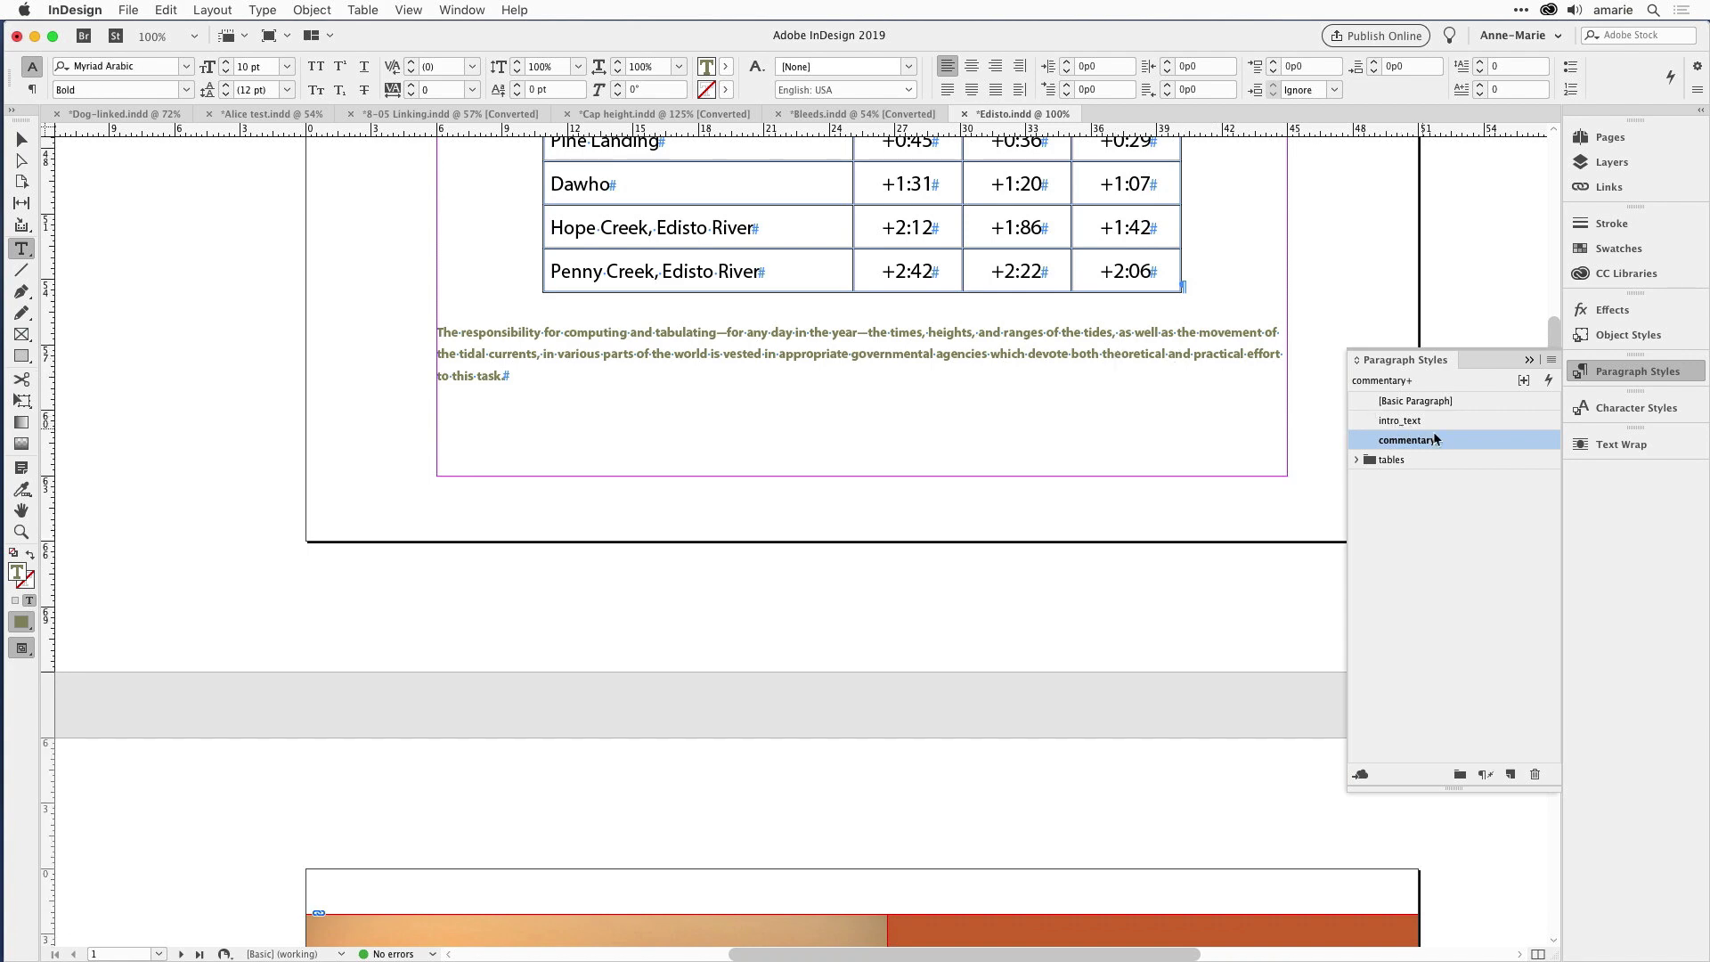
mouse_move(1439, 439)
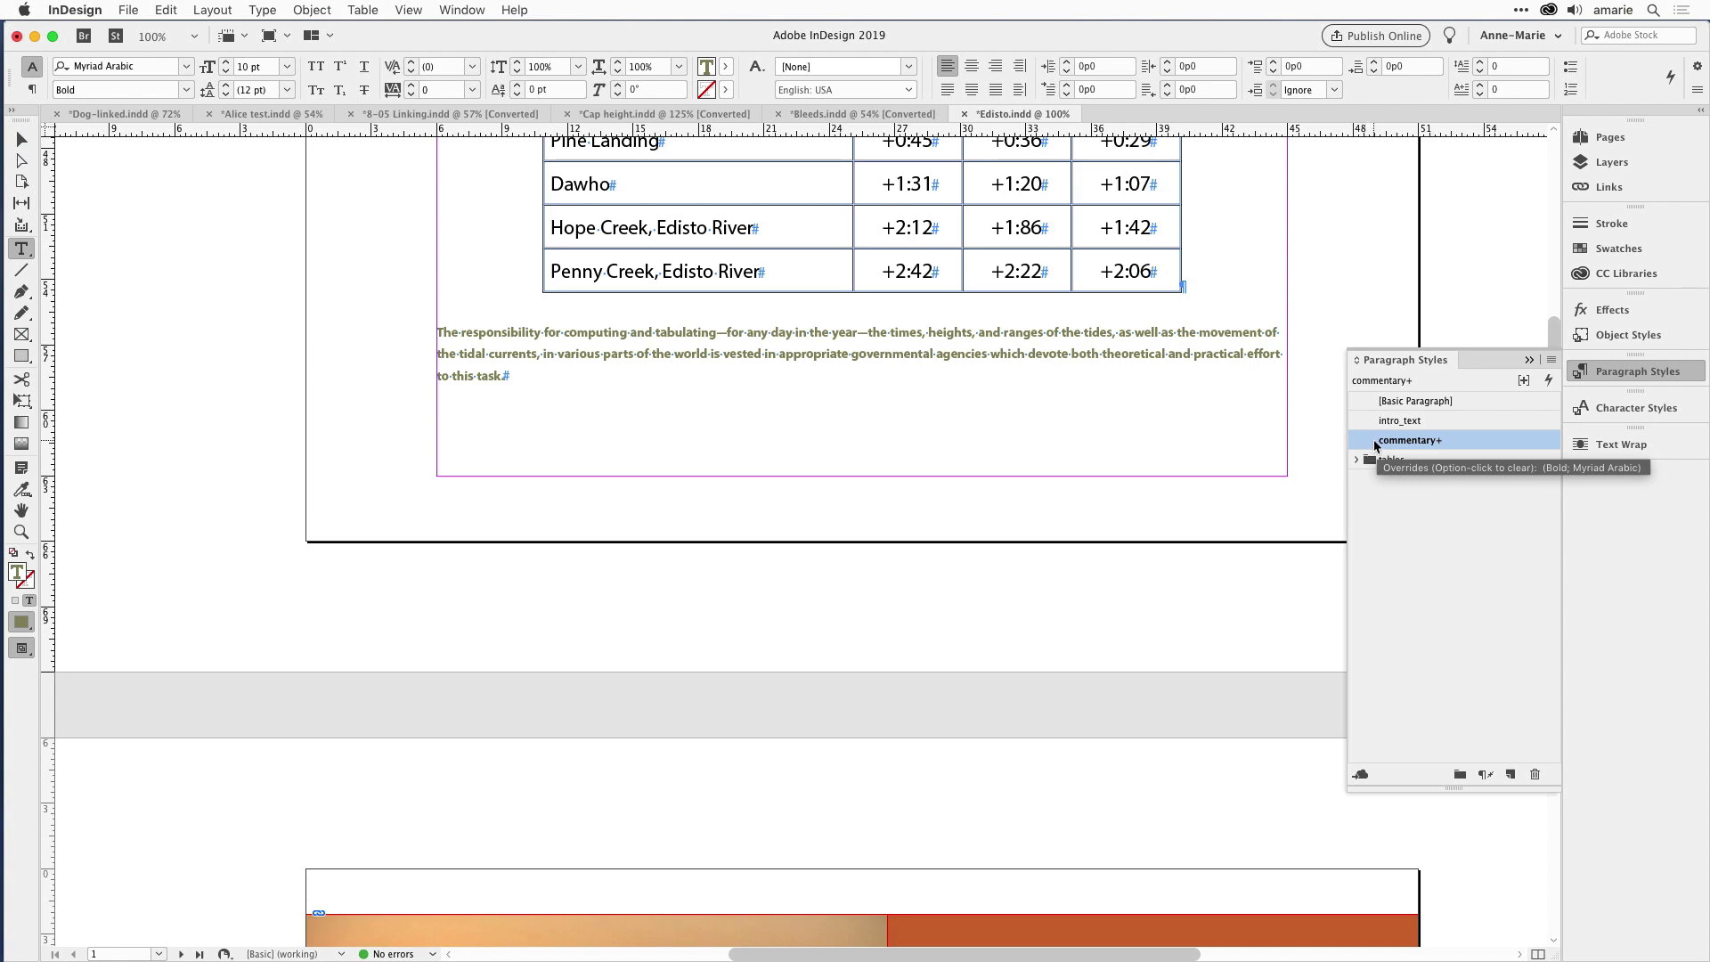
Step: Select page two's commentary paragraph, showing commentary in Myriad Pro Condensed without overrides
click(1408, 439)
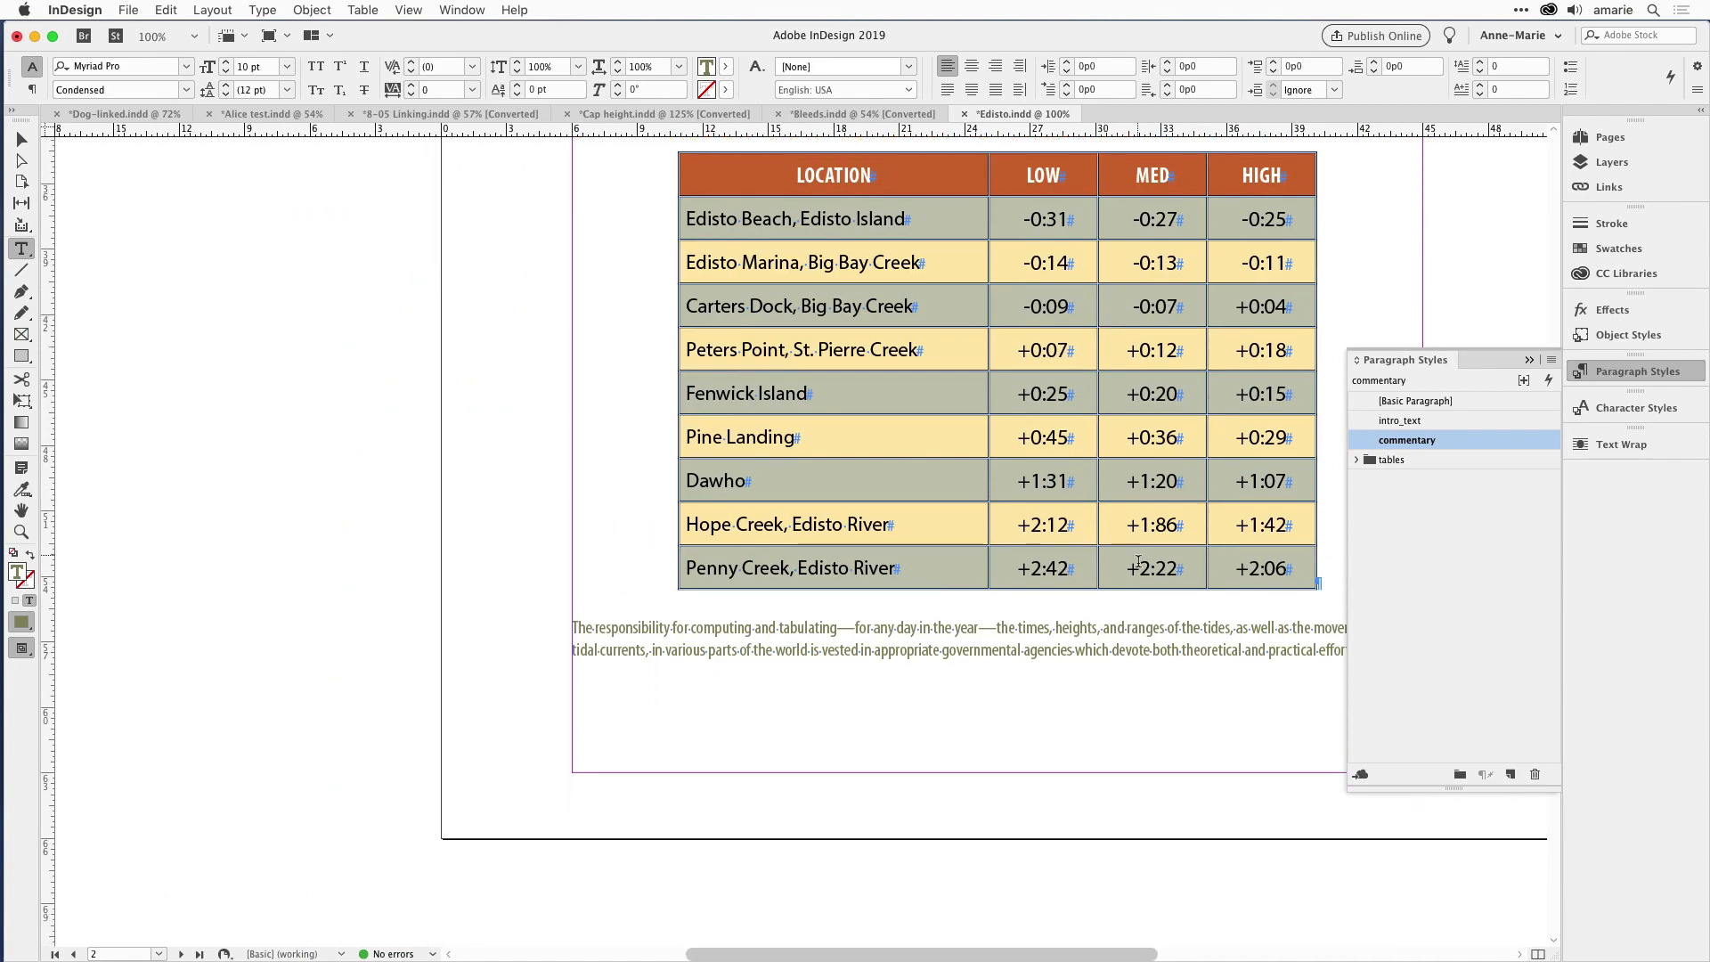
mouse_move(1141, 716)
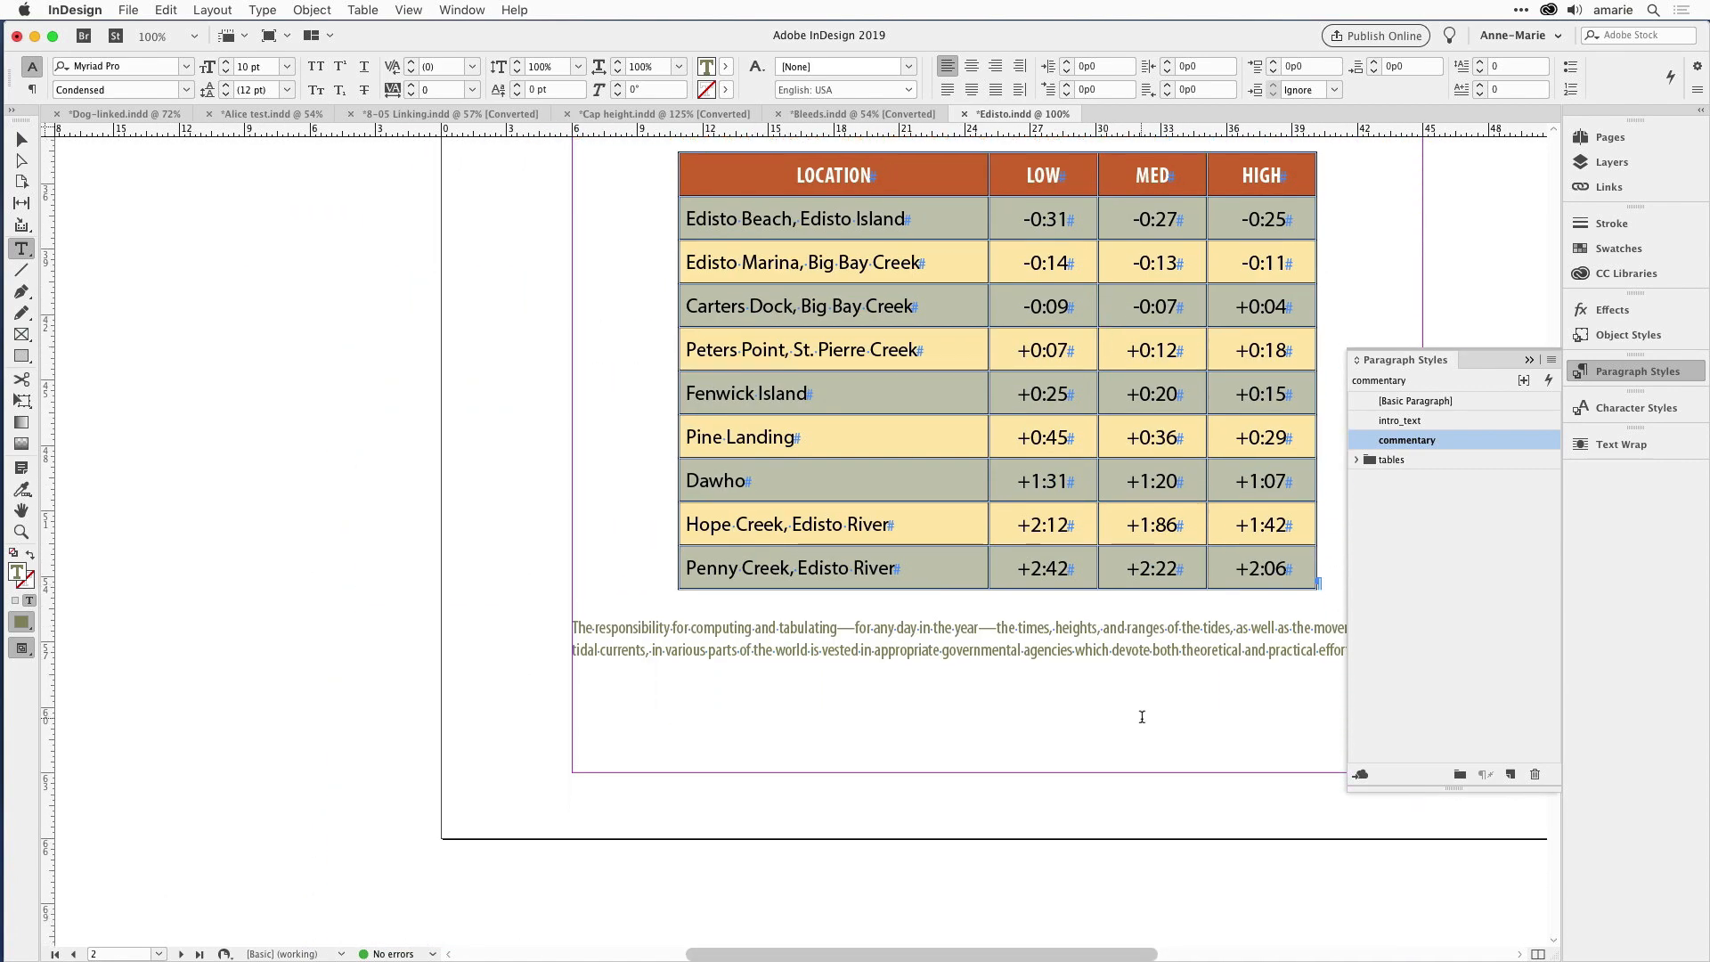
Step: Clear the Bold and Myriad Arabic overrides from page 1's commentary paragraph
scroll(down, 3)
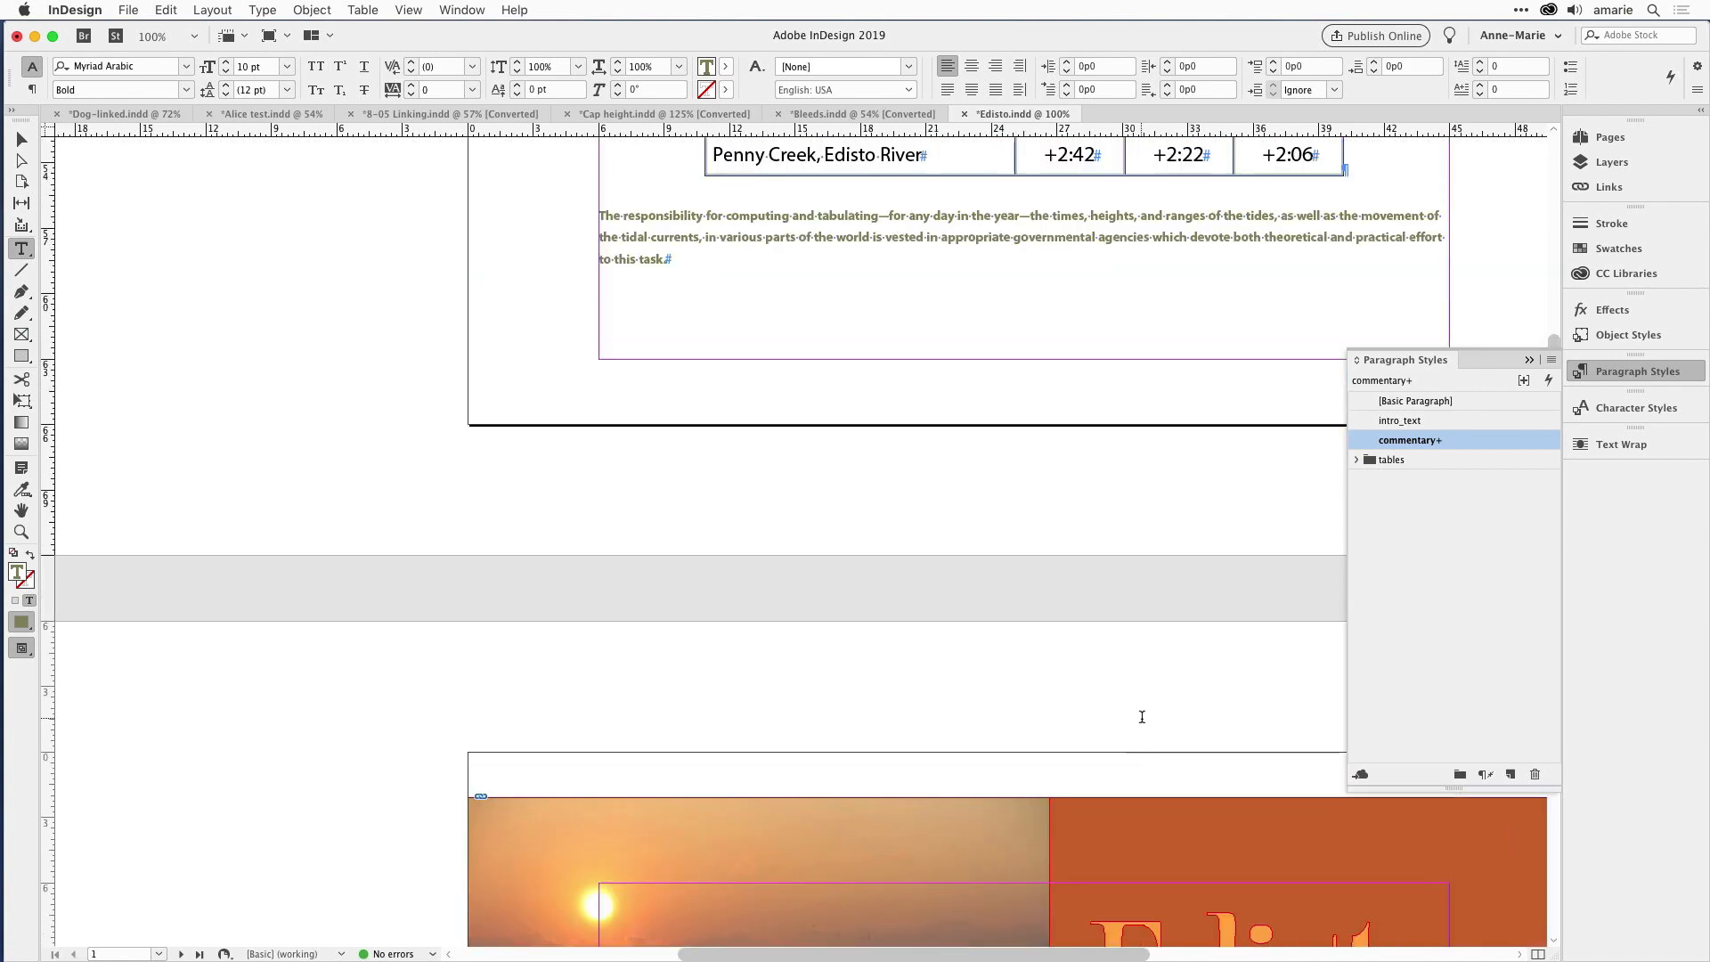
scroll(down, 3)
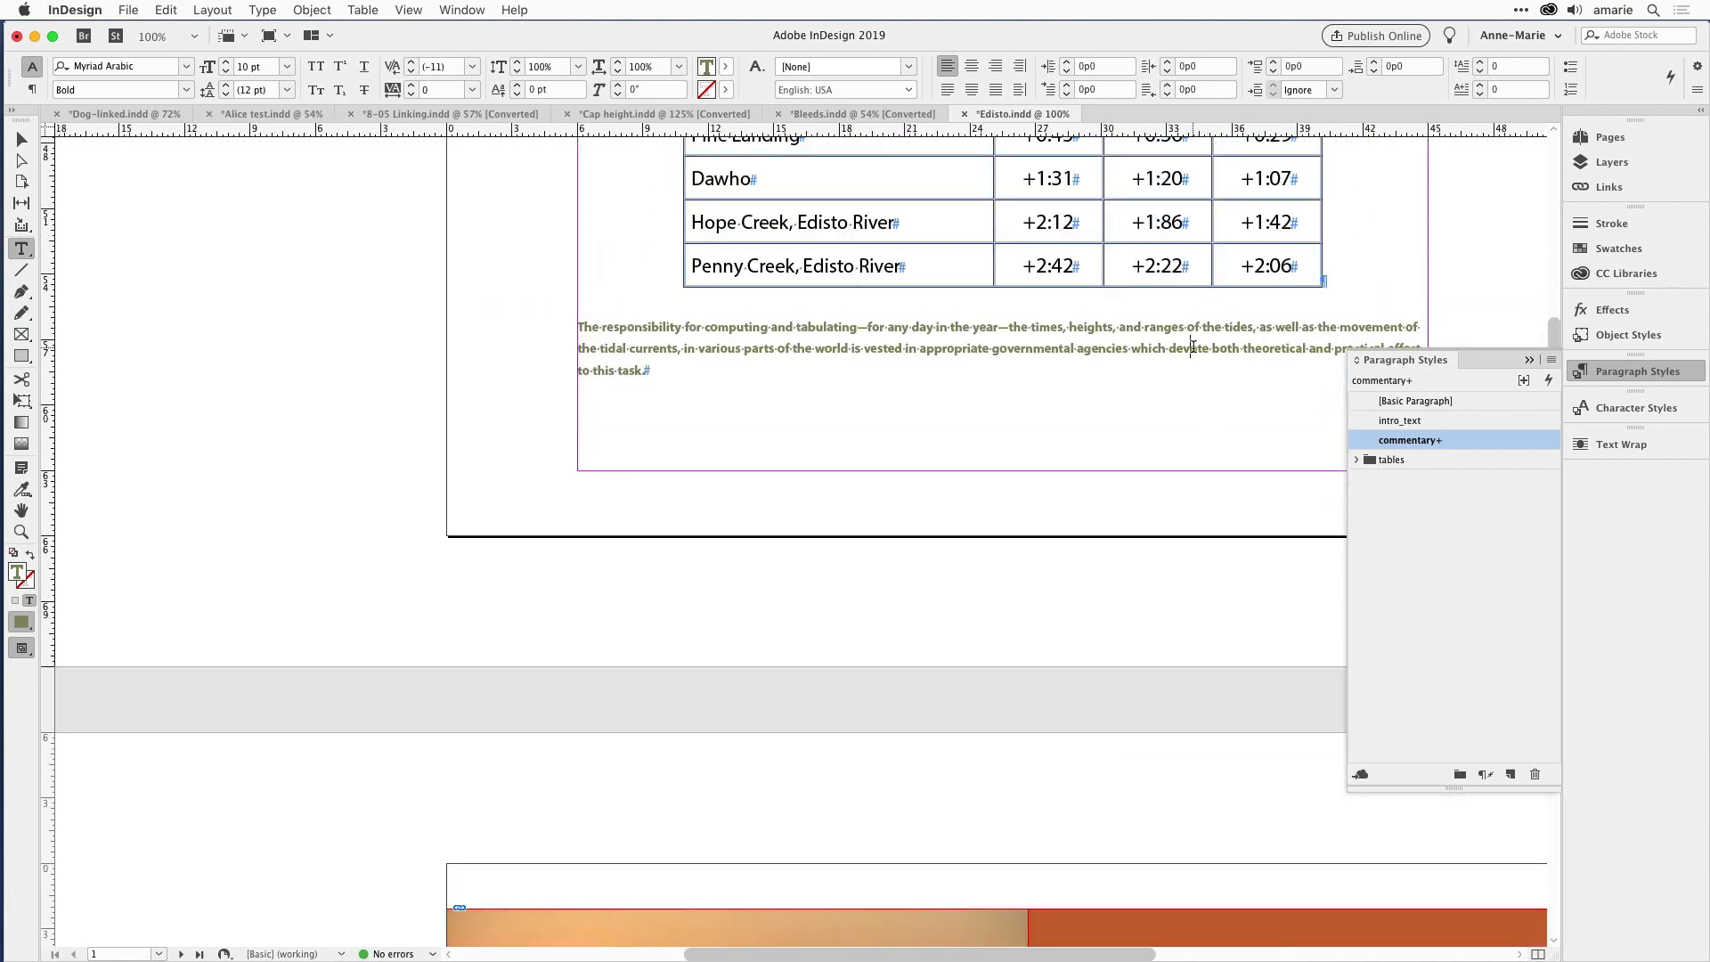
mouse_move(1480, 428)
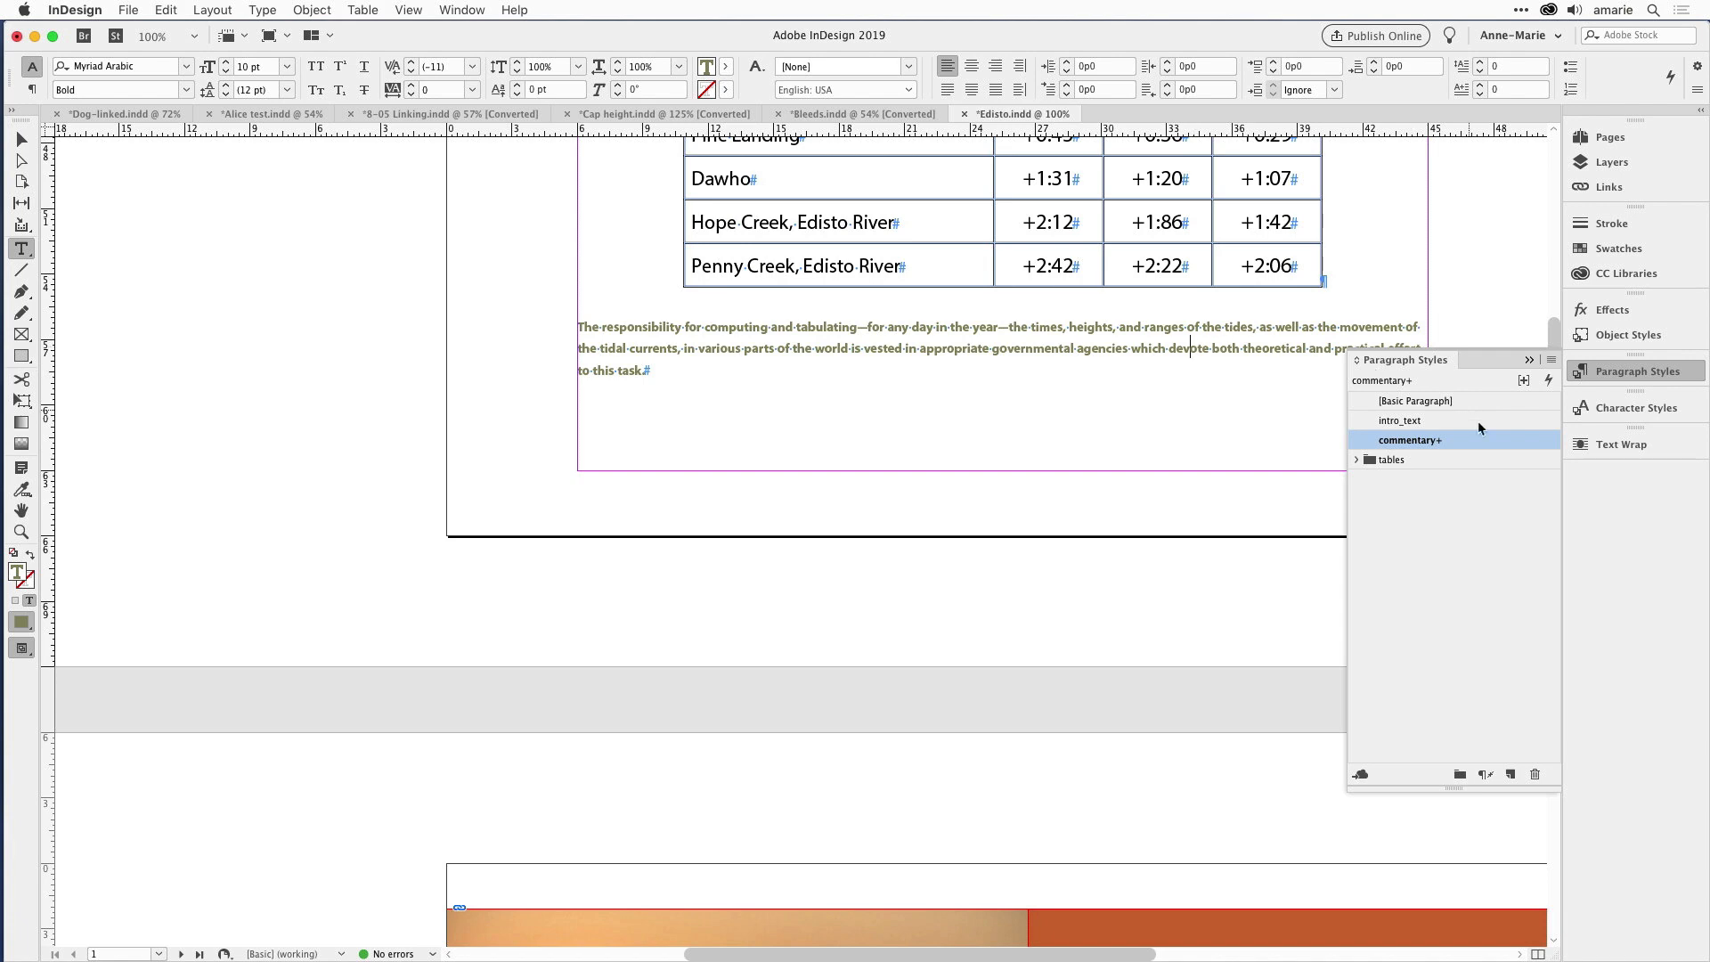
mouse_move(1481, 444)
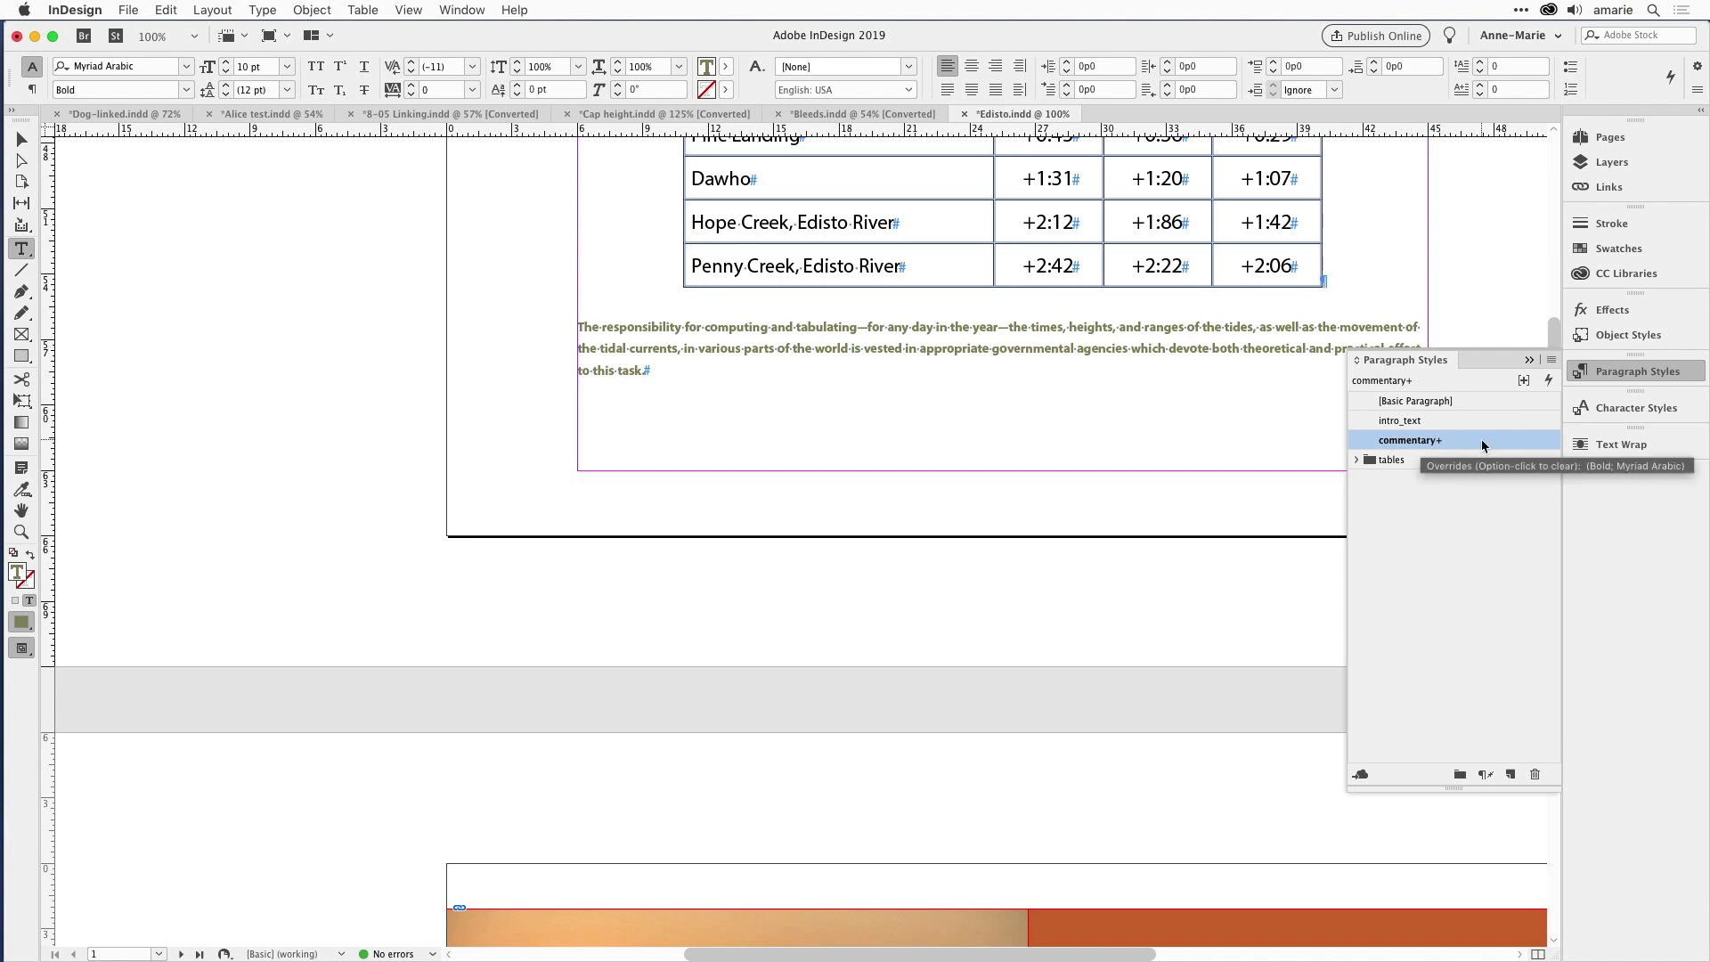
click(1529, 360)
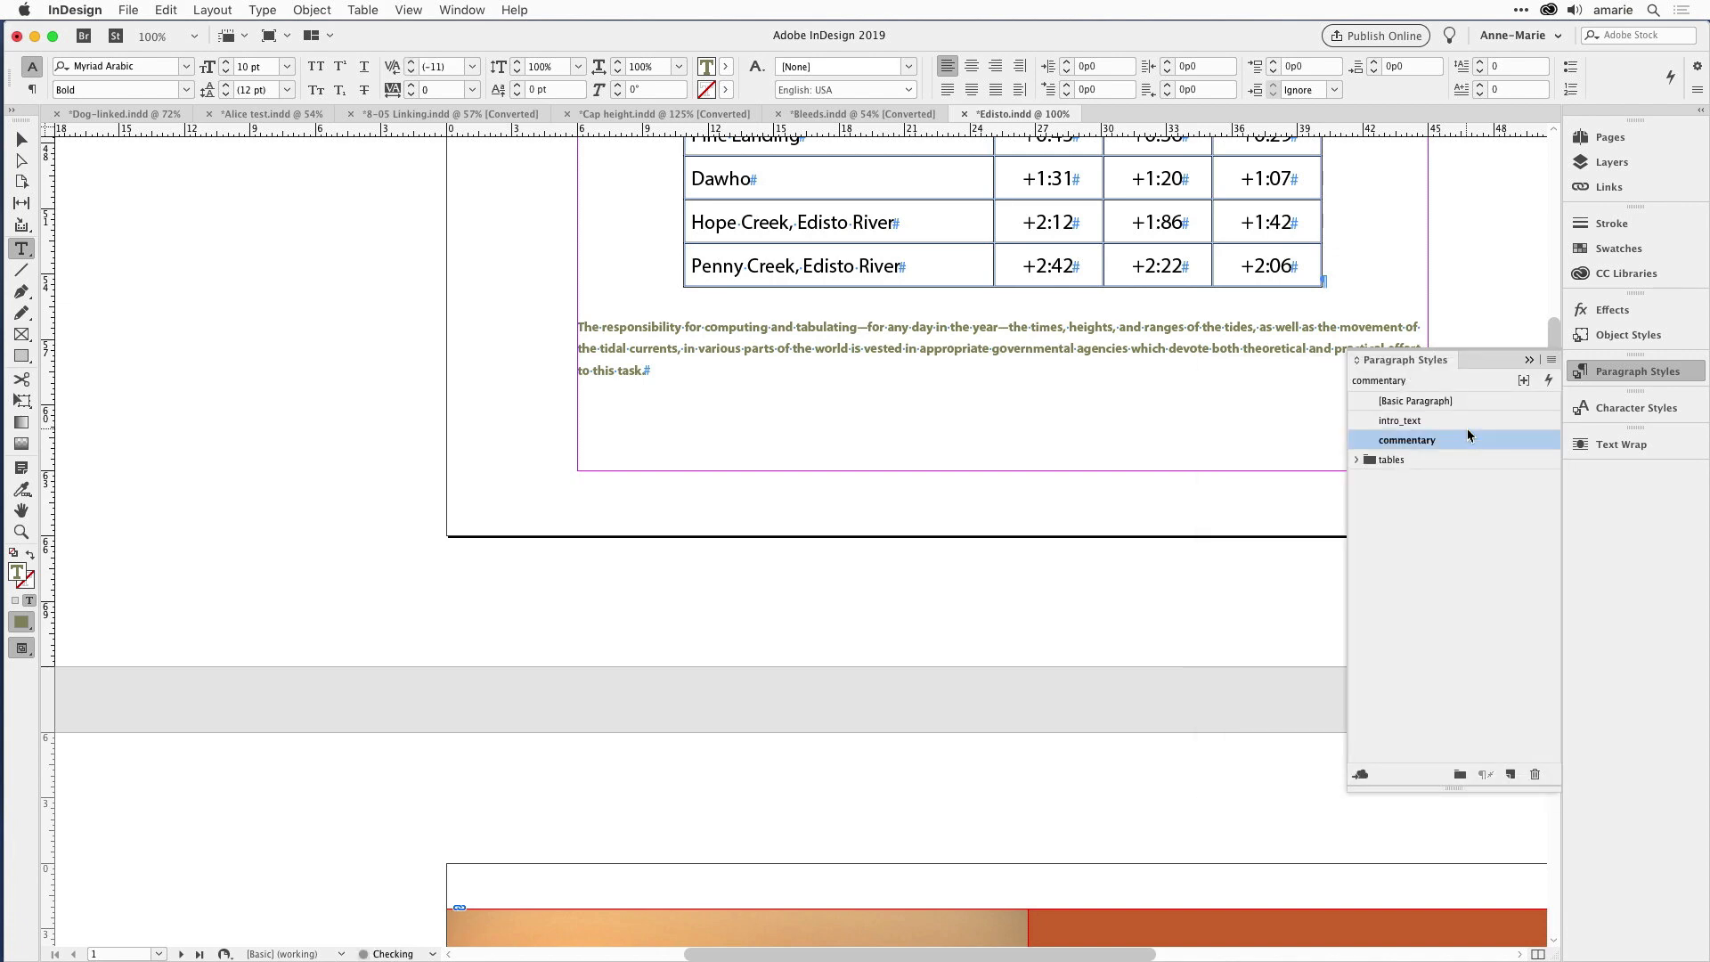
mouse_move(1252, 355)
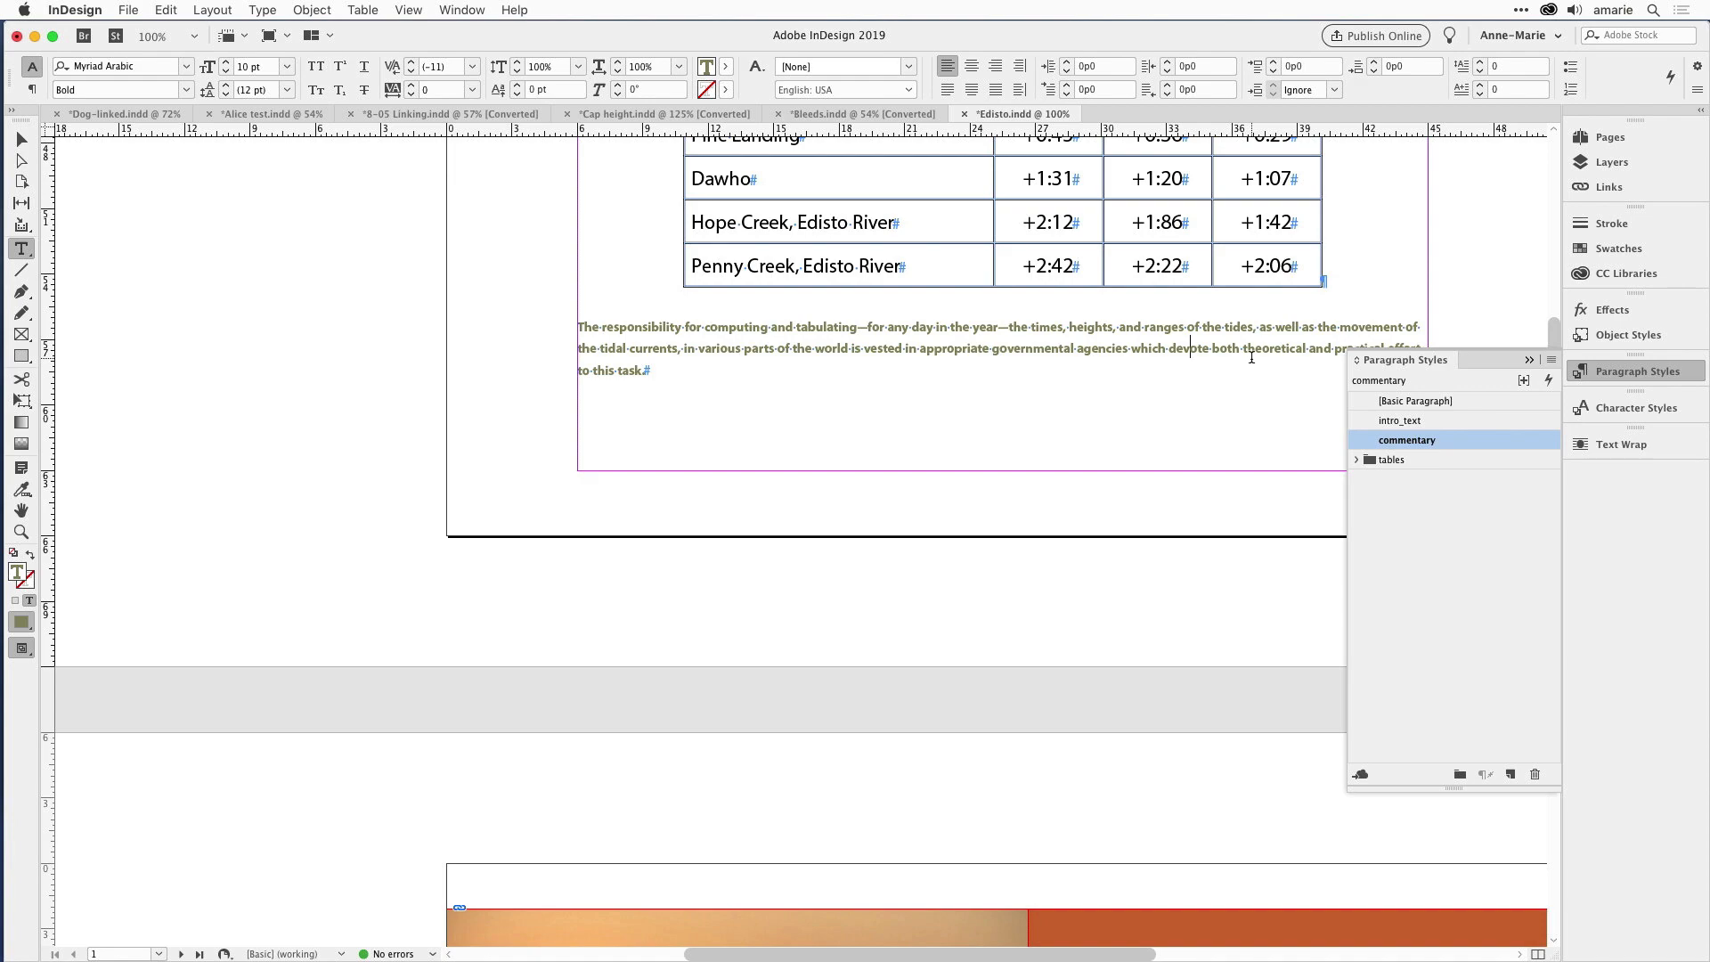
scroll(down, 3)
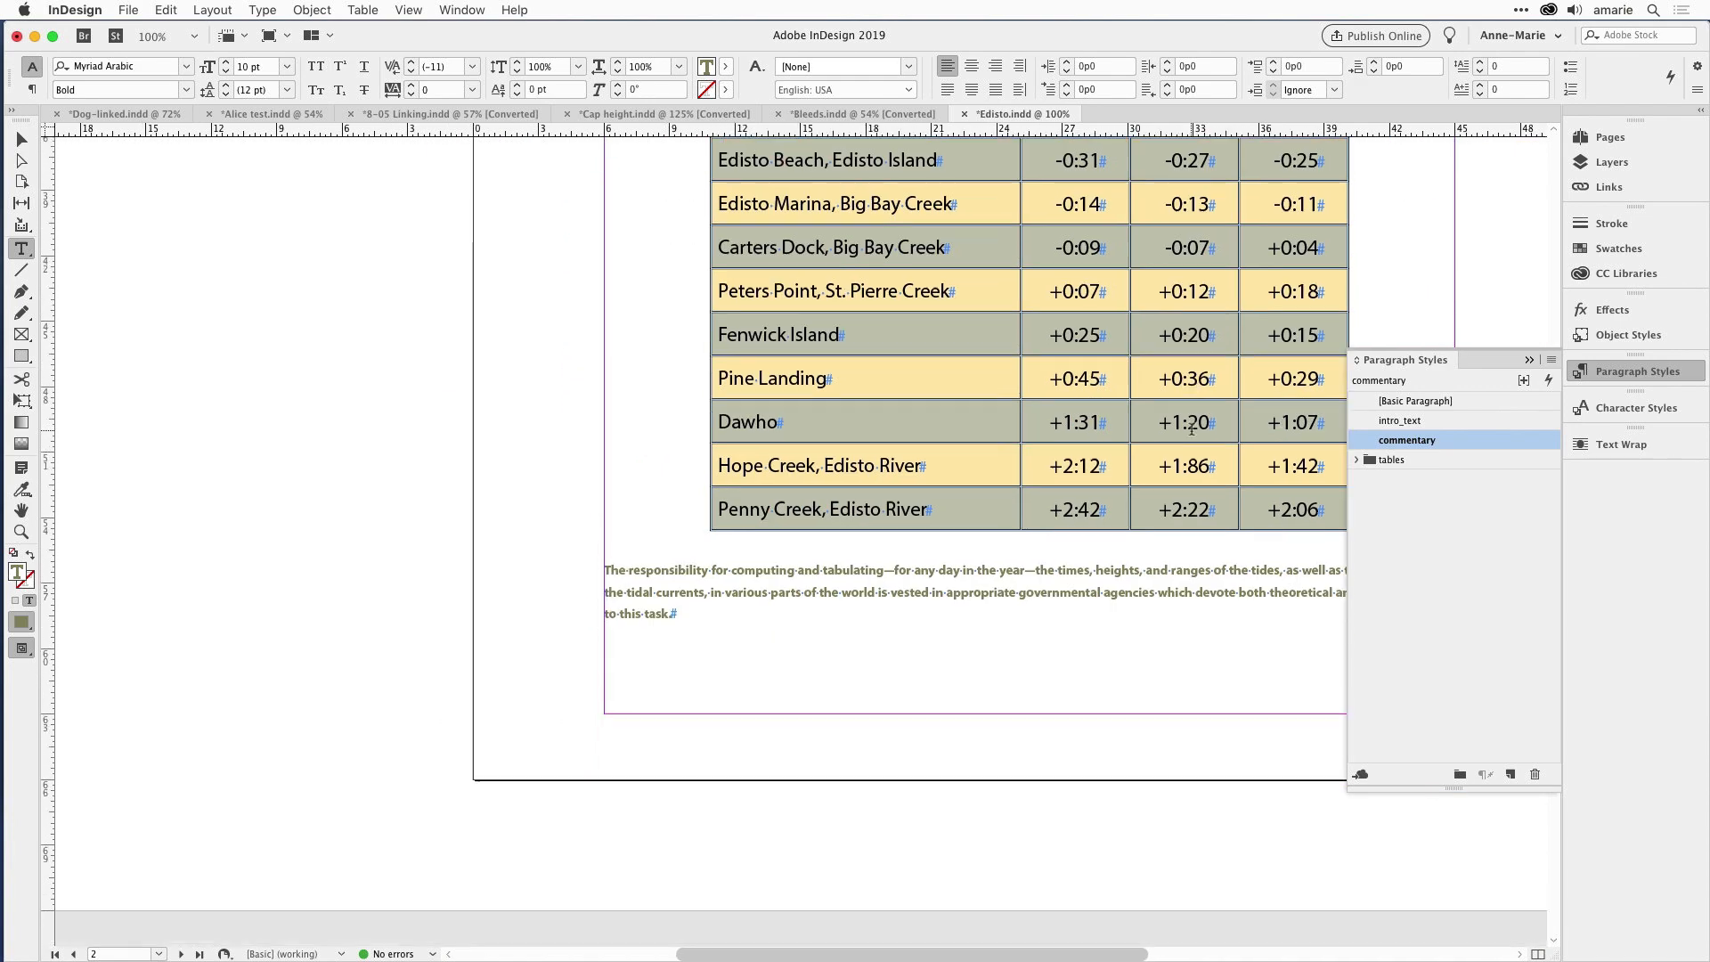